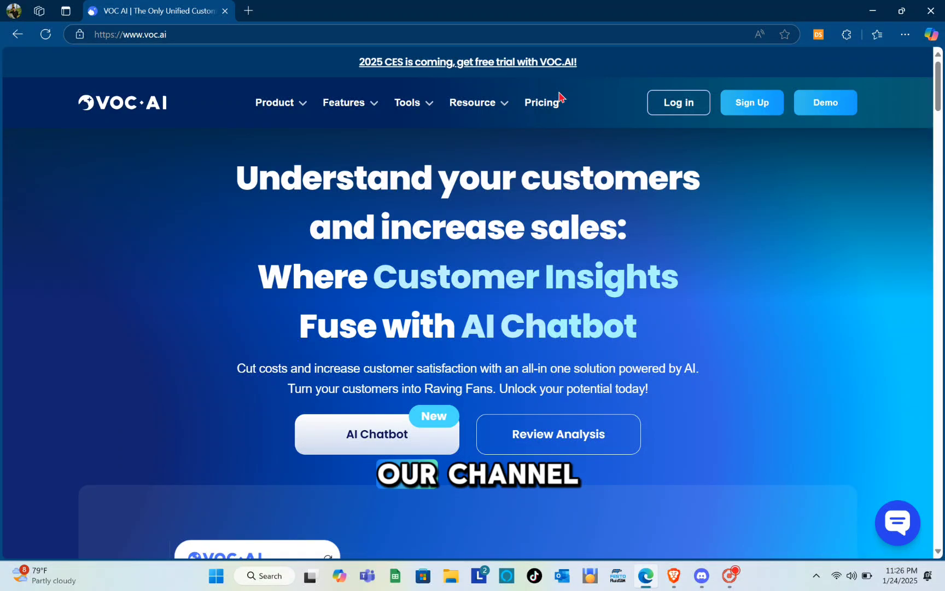
{"action": "mouse_move", "coordinate": [892, 154]}
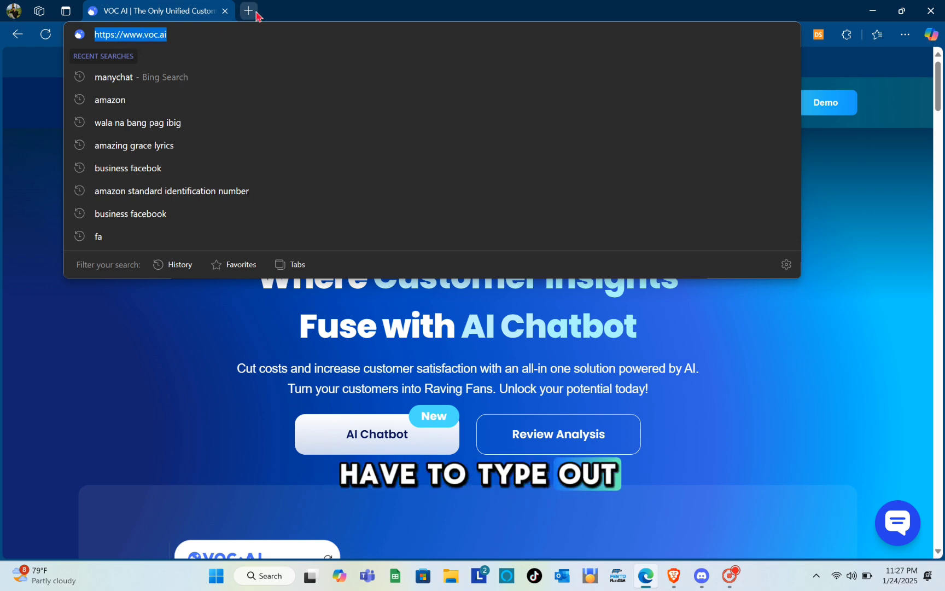
{"action": "left_click", "coordinate": [247, 11]}
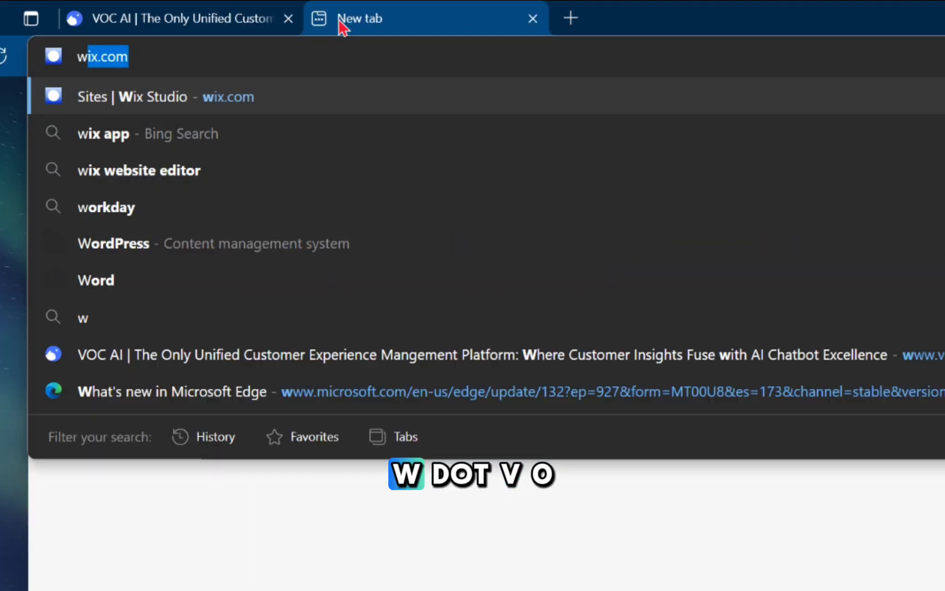
{"action": "type", "text": "www.instagram.com"}
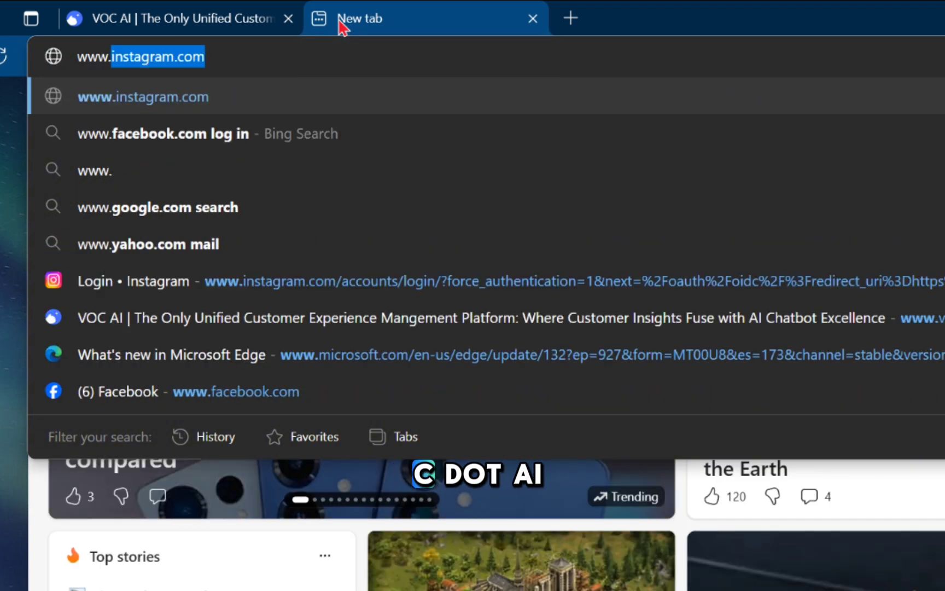
{"action": "type", "text": "www.voc.ai"}
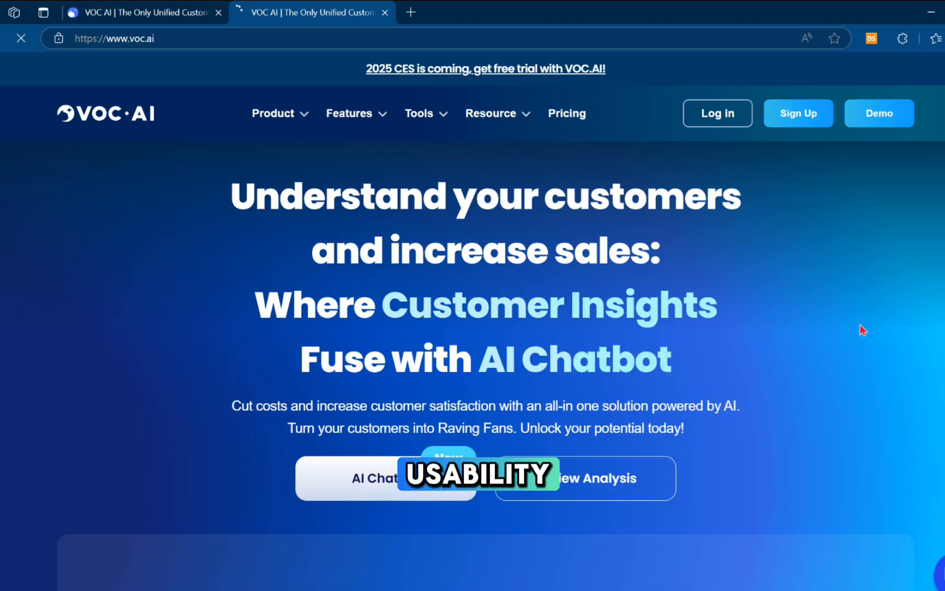
{"action": "left_click", "coordinate": [273, 113]}
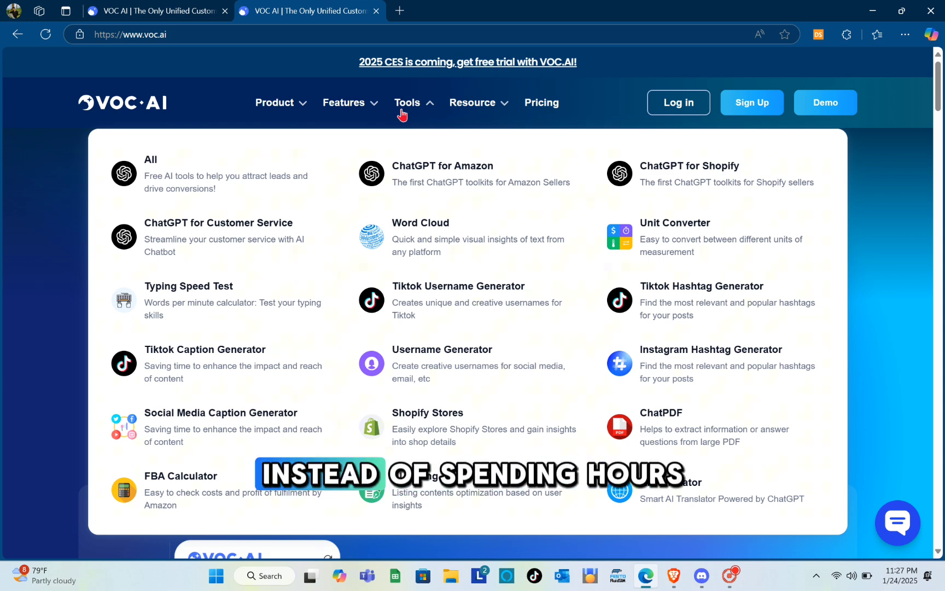
{"action": "left_click", "coordinate": [473, 103]}
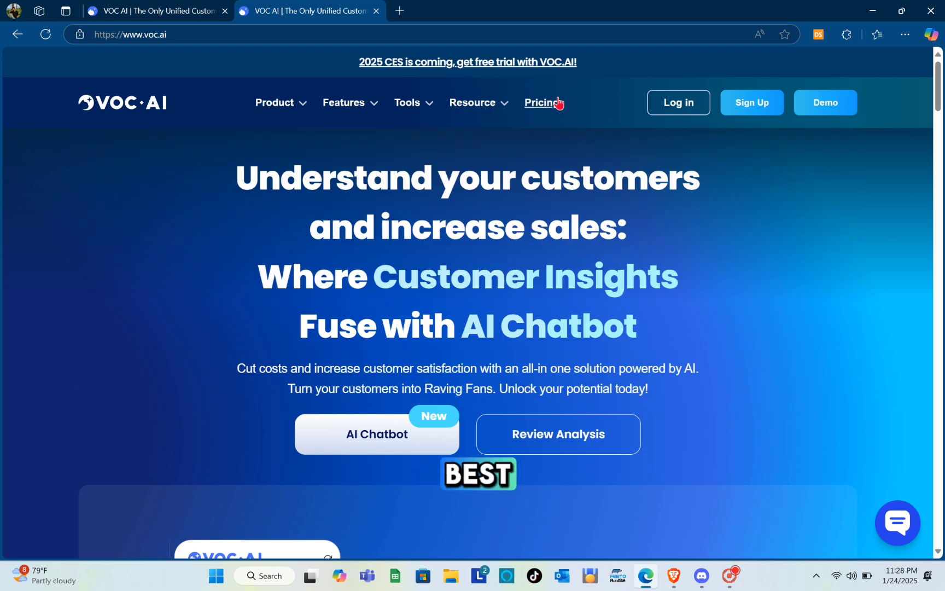
Step: Review the monthly VOC Review Analysis plans: Pro $99, Team $299, Enterprise Contact Sales
{"action": "left_click", "coordinate": [541, 102]}
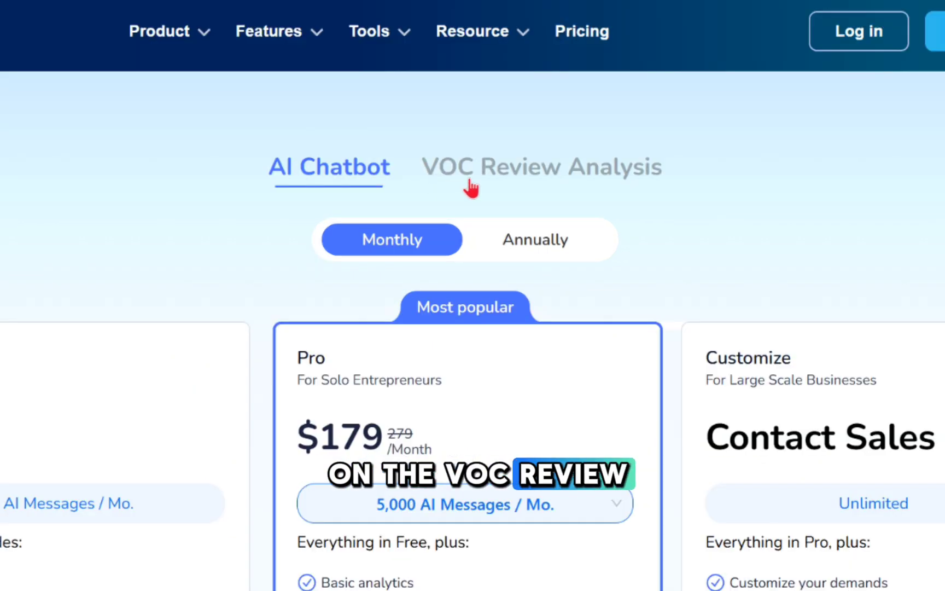
{"action": "left_click", "coordinate": [542, 167]}
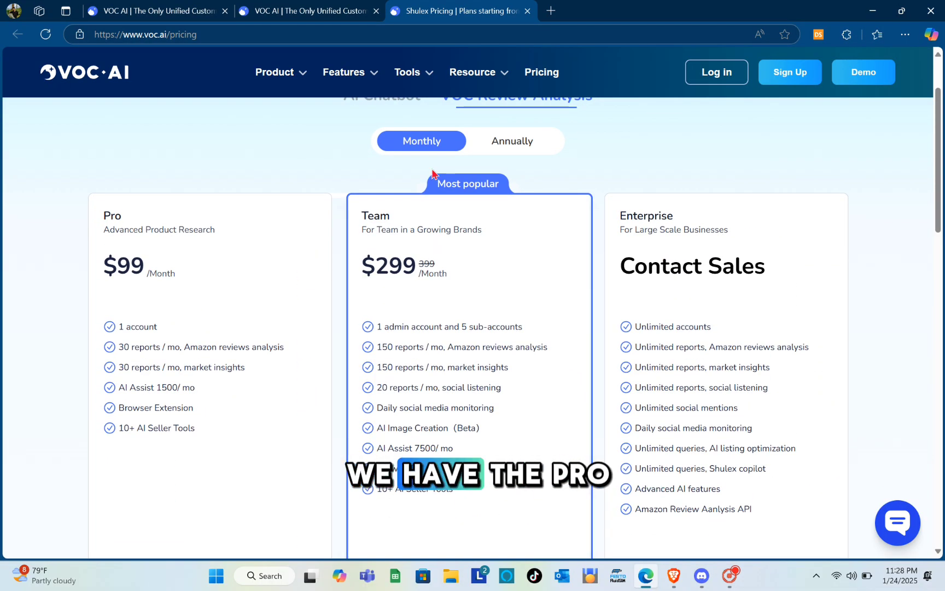
{"action": "scroll", "scroll_direction": "up", "scroll_amount": 3}
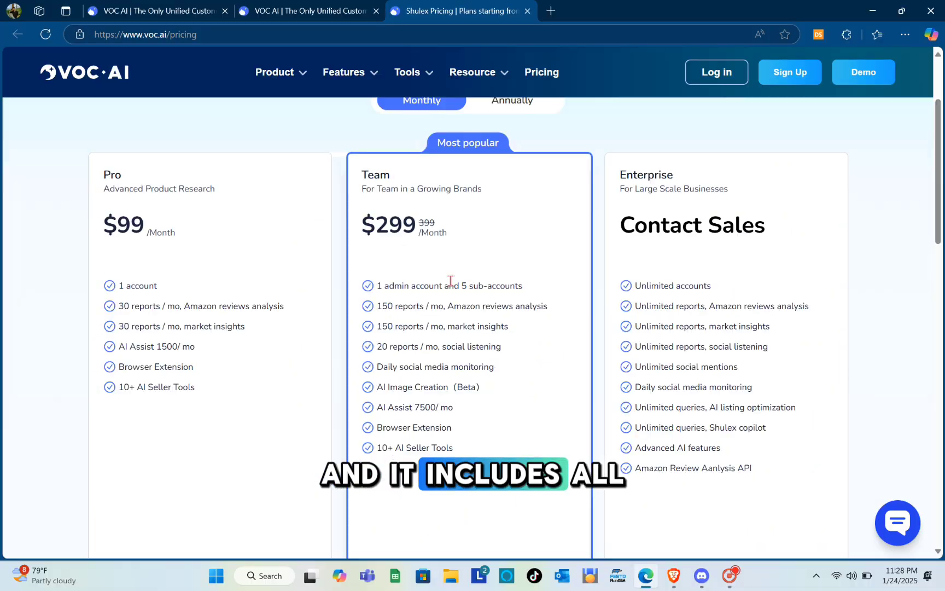
{"action": "scroll", "scroll_direction": "up", "scroll_amount": 3}
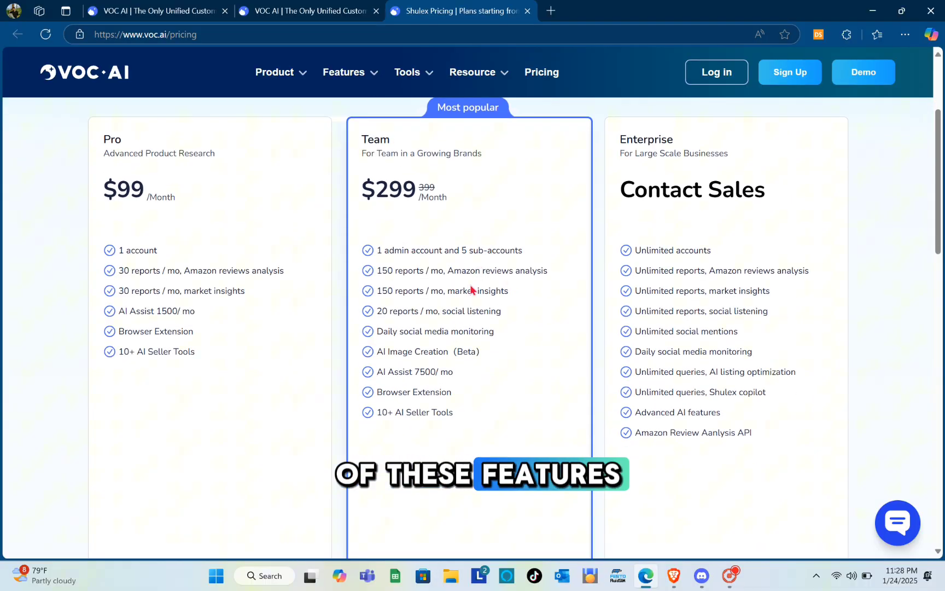
{"action": "scroll", "scroll_direction": "up", "scroll_amount": 3}
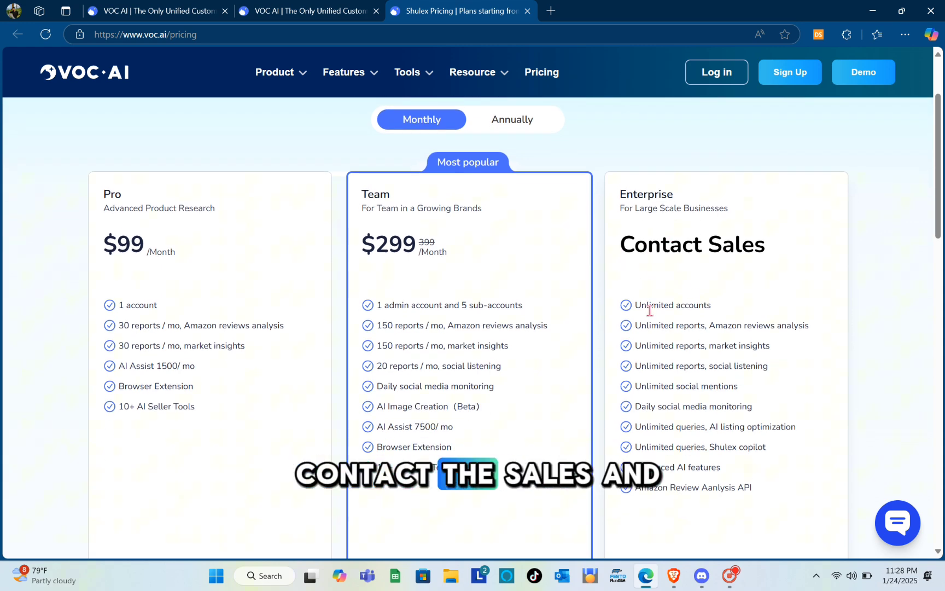
{"action": "scroll", "scroll_direction": "down", "scroll_amount": 3}
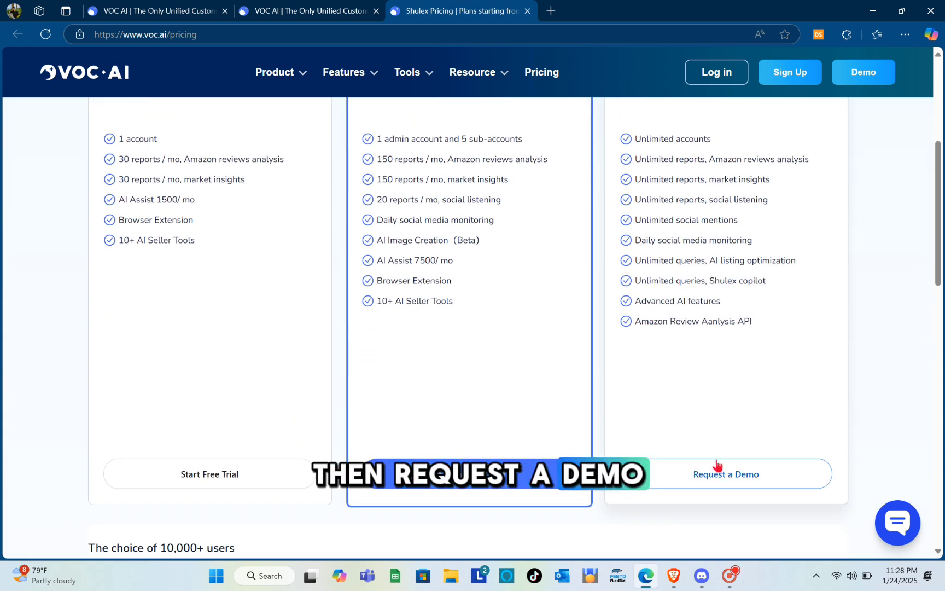
{"action": "scroll", "scroll_direction": "up", "scroll_amount": 3}
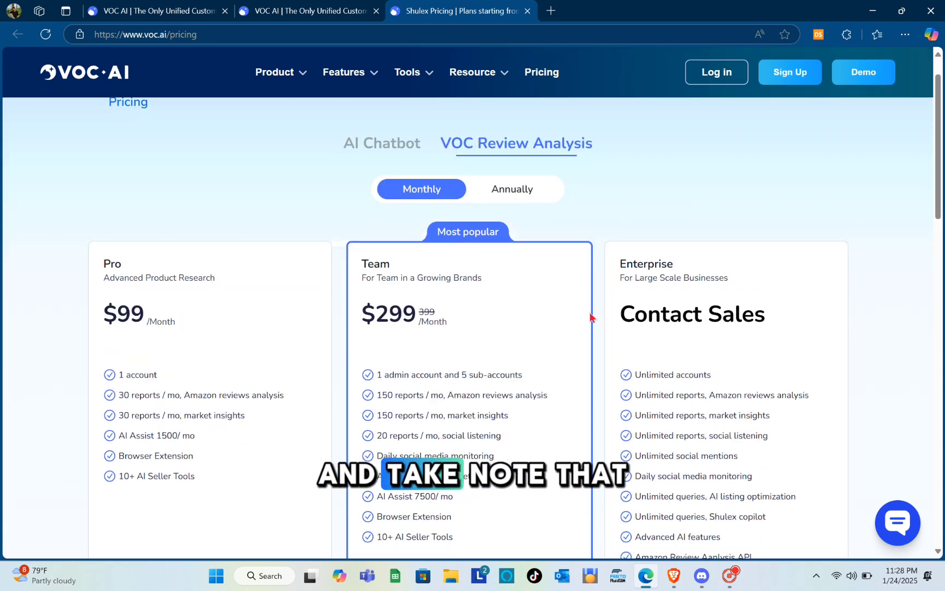
{"action": "scroll", "scroll_direction": "down", "scroll_amount": 3}
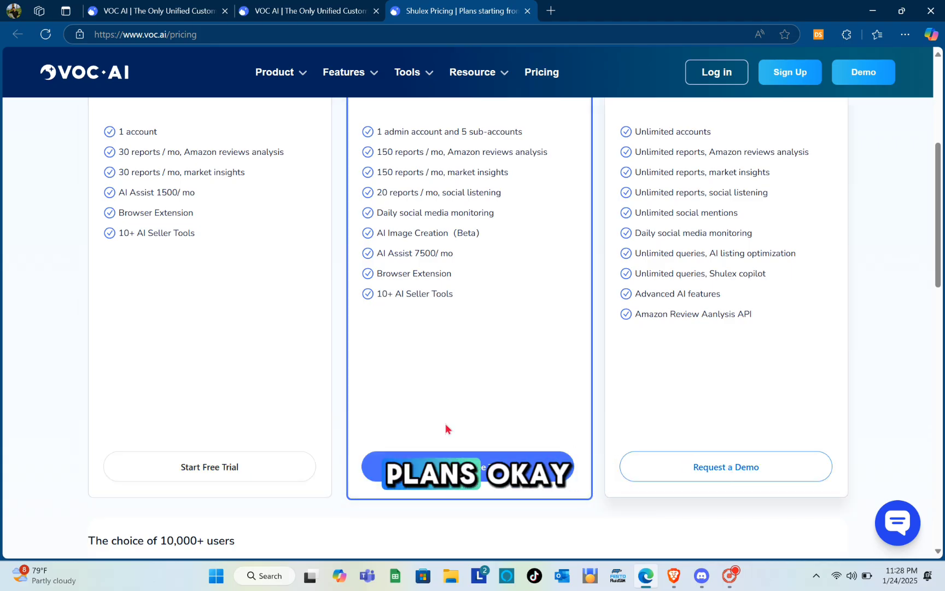
{"action": "scroll", "scroll_direction": "up", "scroll_amount": 3}
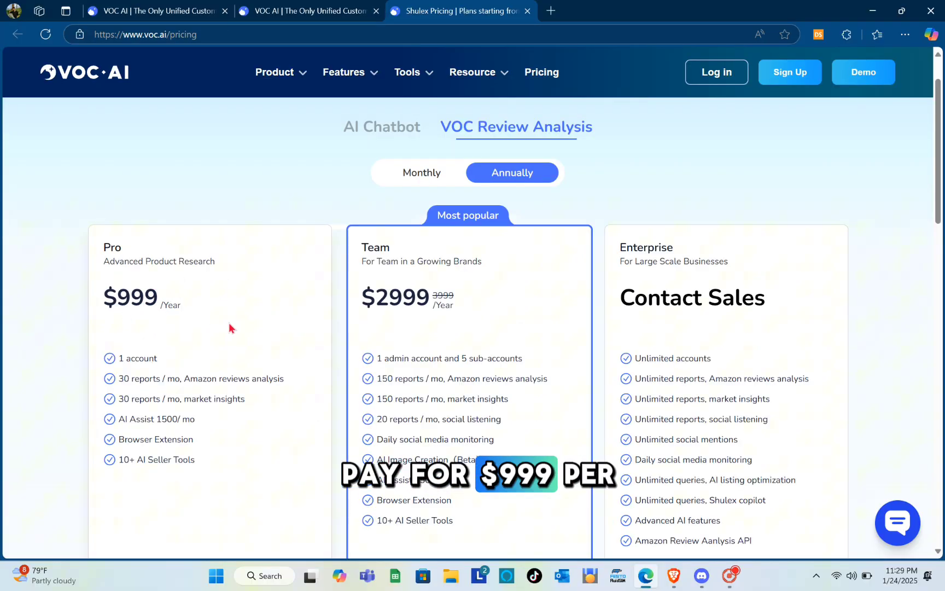
Step: Review the annual plan cards (Pro $999, Team $2999) with their features and trial options
{"action": "scroll", "scroll_direction": "up", "scroll_amount": 3}
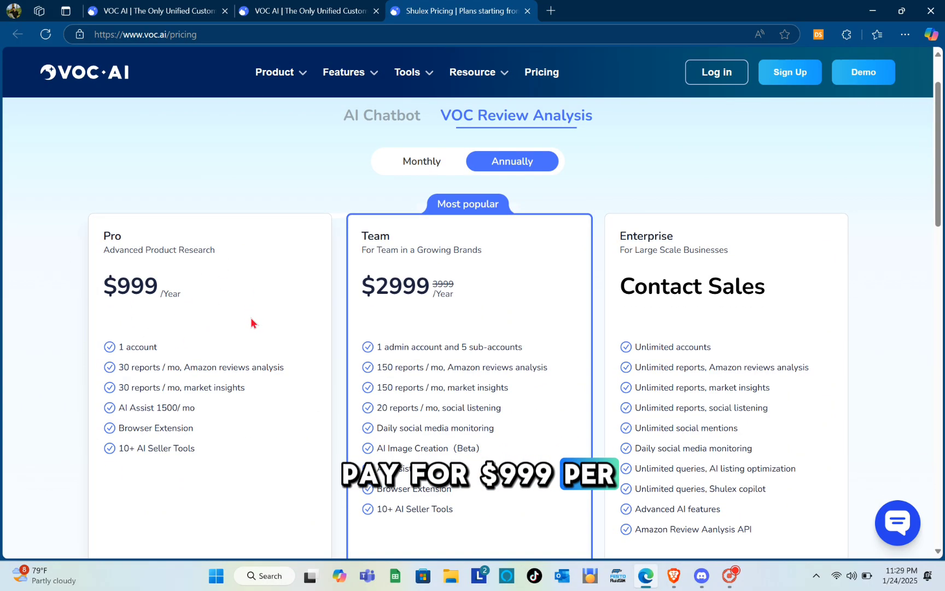
{"action": "scroll", "scroll_direction": "down", "scroll_amount": 3}
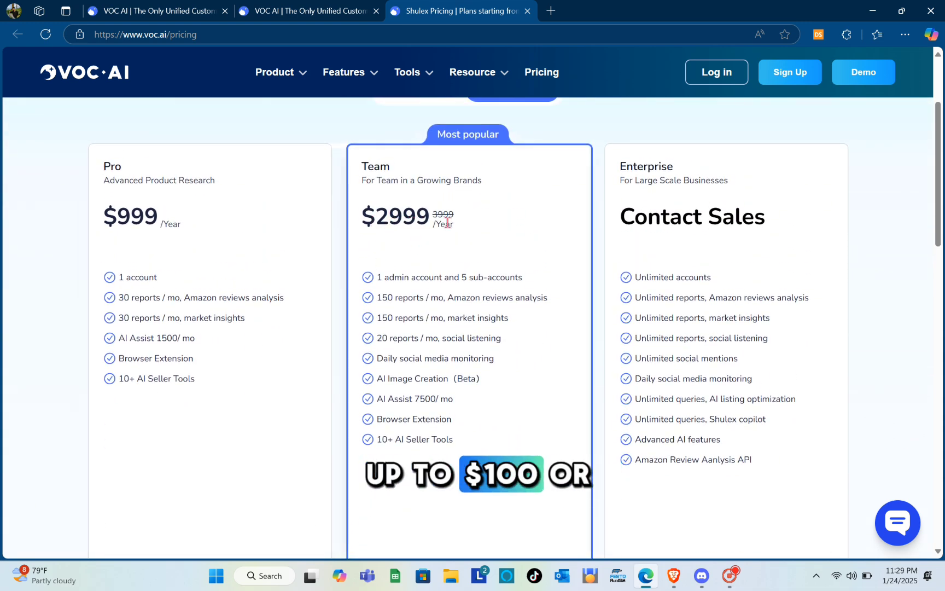
{"action": "scroll", "scroll_direction": "down", "scroll_amount": 3}
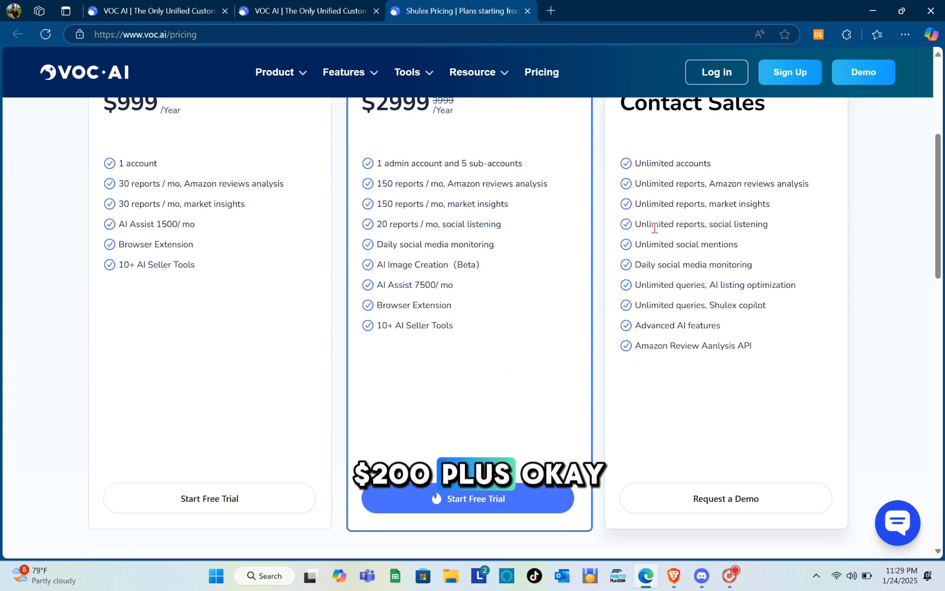
{"action": "scroll", "scroll_direction": "down", "scroll_amount": 3}
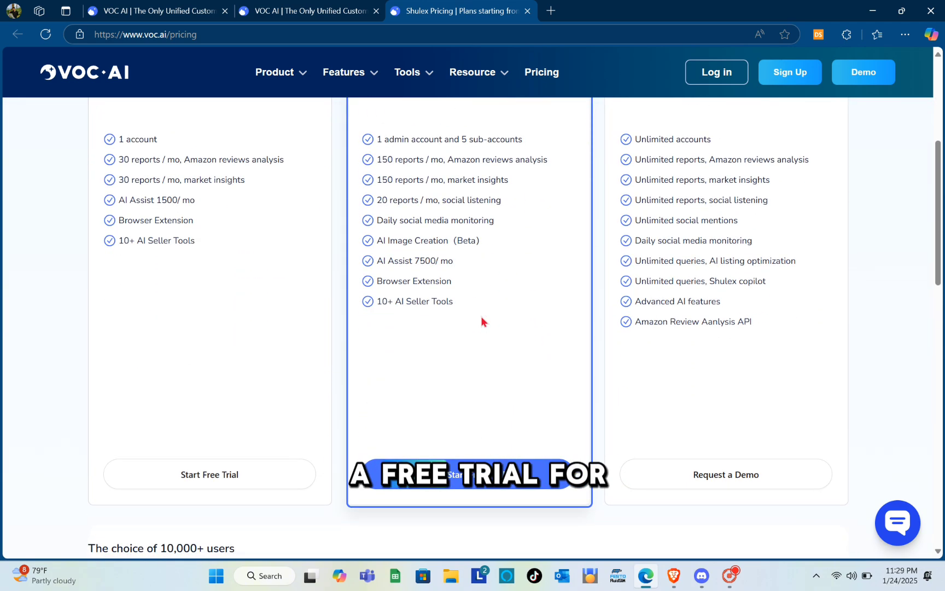
{"action": "scroll", "scroll_direction": "up", "scroll_amount": 3}
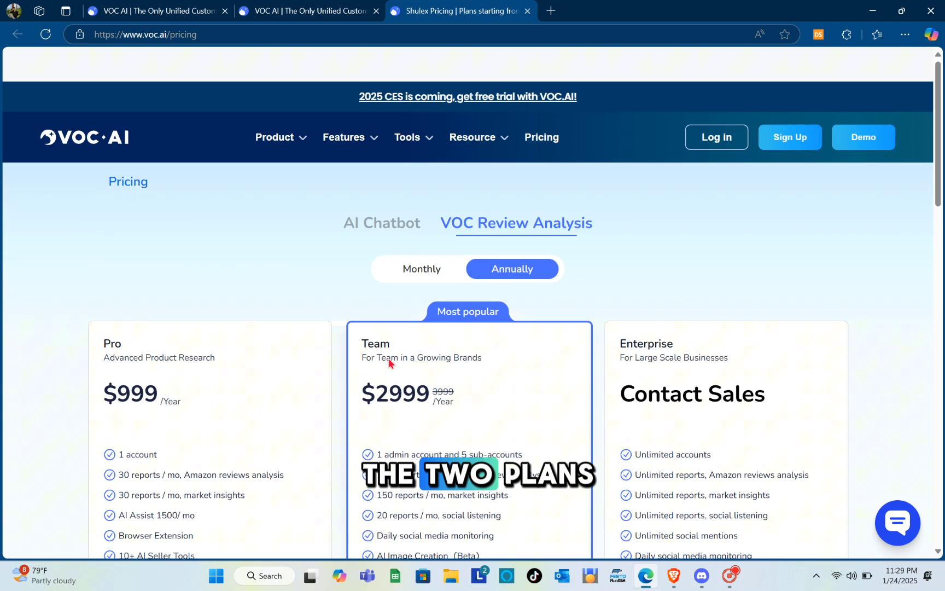
{"action": "scroll", "scroll_direction": "down", "scroll_amount": 3}
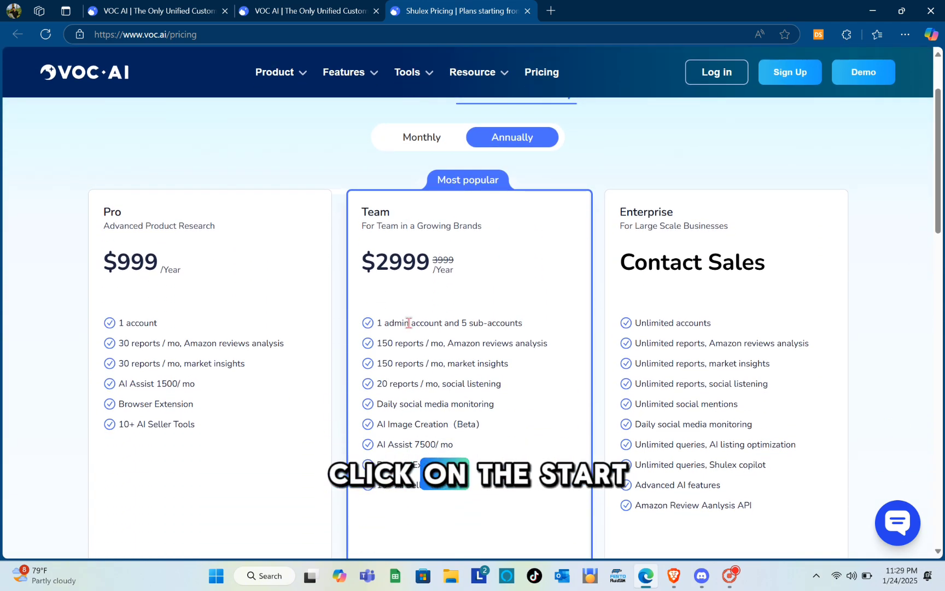
{"action": "scroll", "scroll_direction": "down", "scroll_amount": 3}
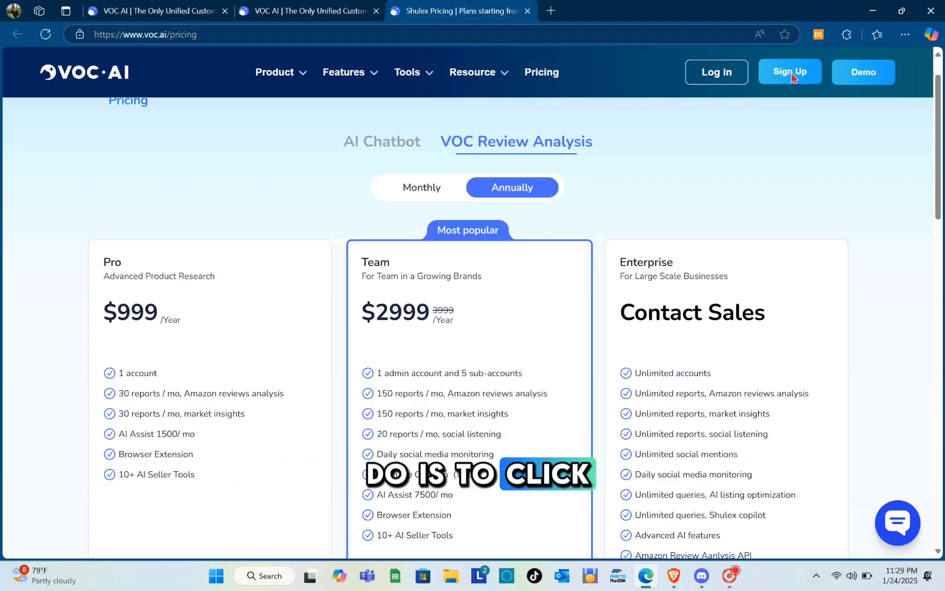
Step: Start account sign-up and continue with a Google account
{"action": "left_click", "coordinate": [790, 72]}
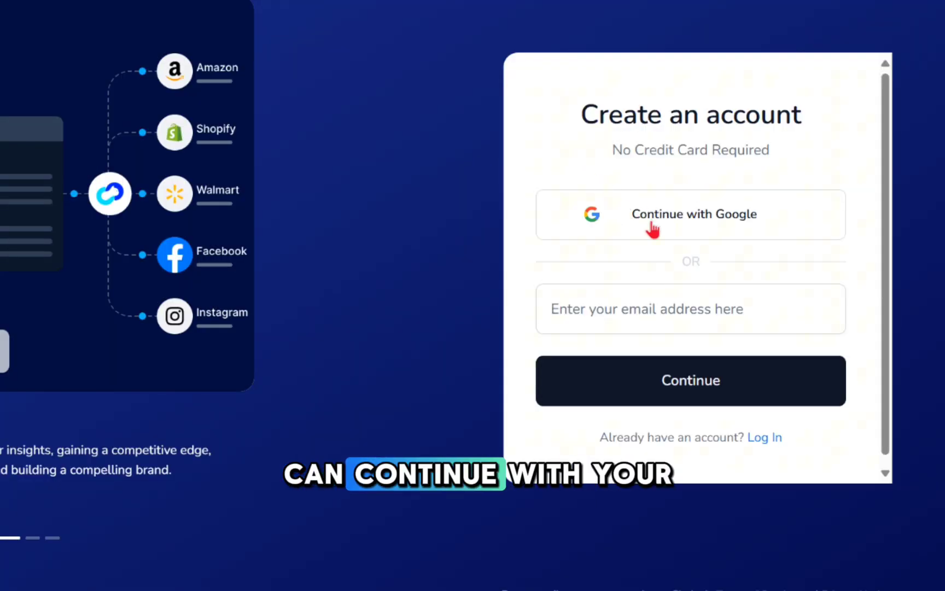
{"action": "left_click", "coordinate": [690, 309]}
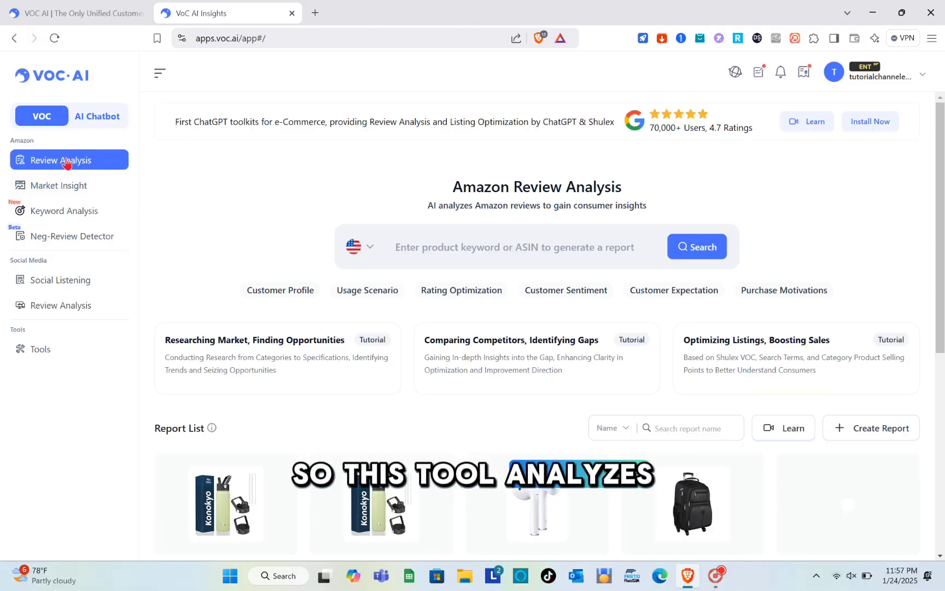
{"action": "mouse_move", "coordinate": [244, 261]}
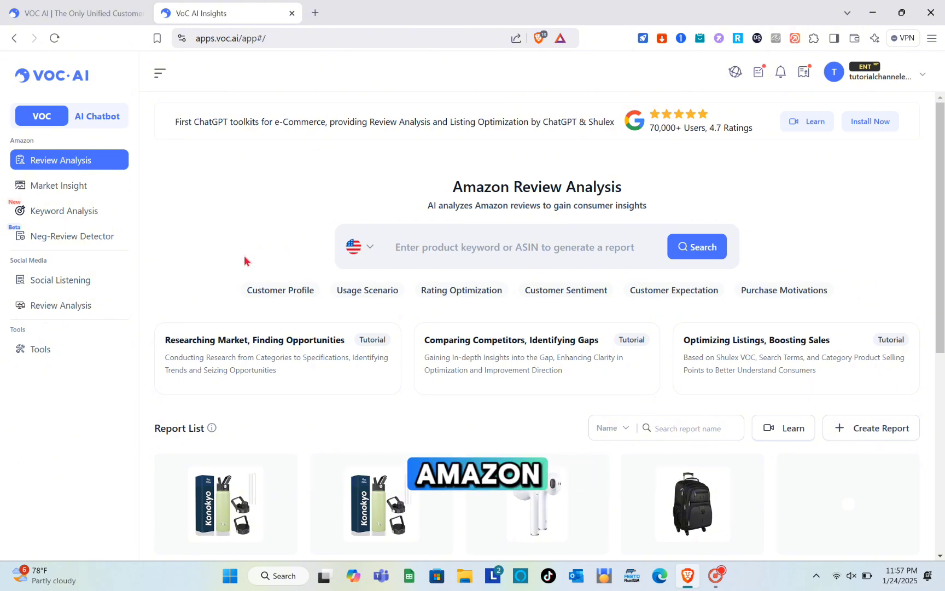
{"action": "mouse_move", "coordinate": [386, 268]}
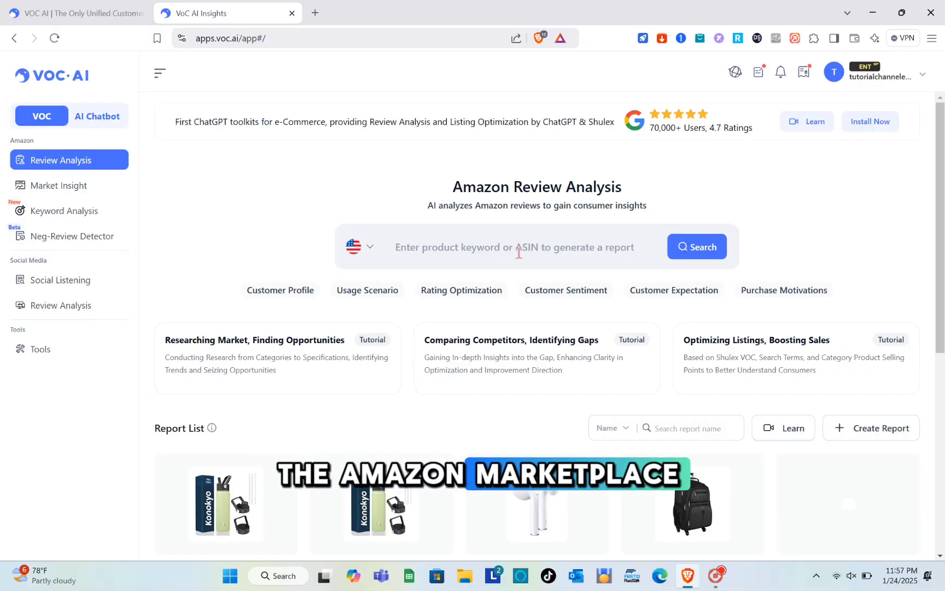
{"action": "left_click", "coordinate": [358, 247]}
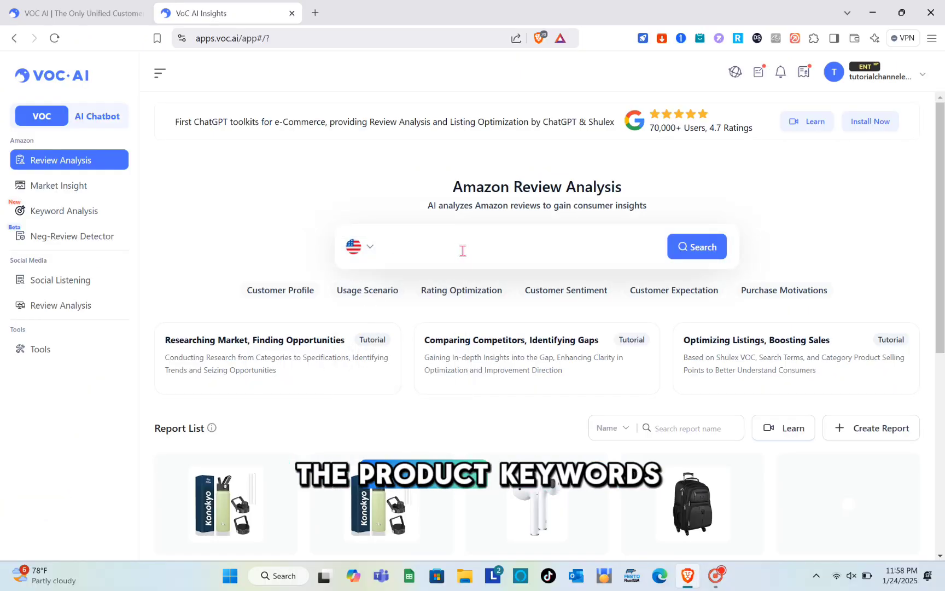
Step: Search insulated water bottles and run AI Analyze on the selected products
{"action": "type", "text": "in"}
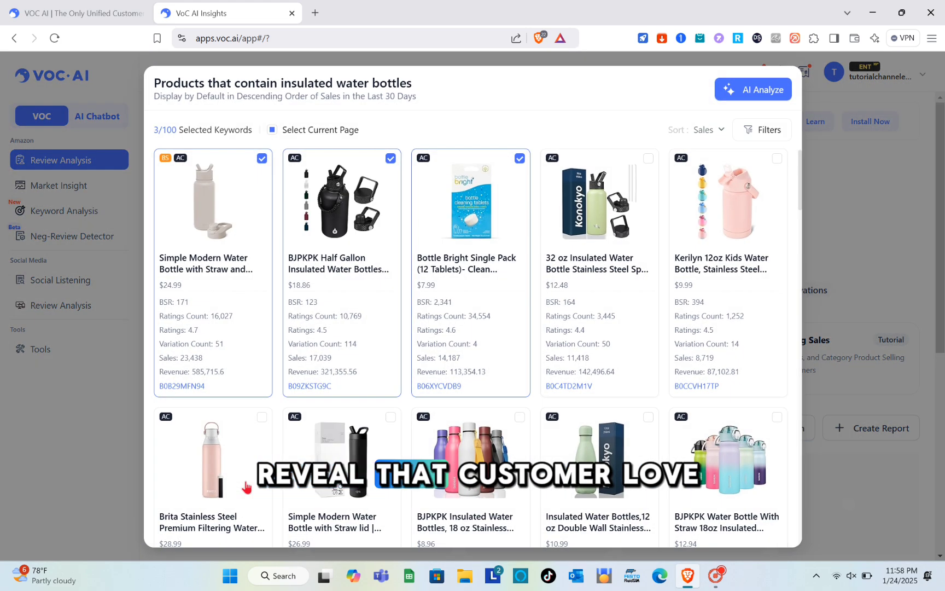
{"action": "scroll", "scroll_direction": "down", "scroll_amount": 3}
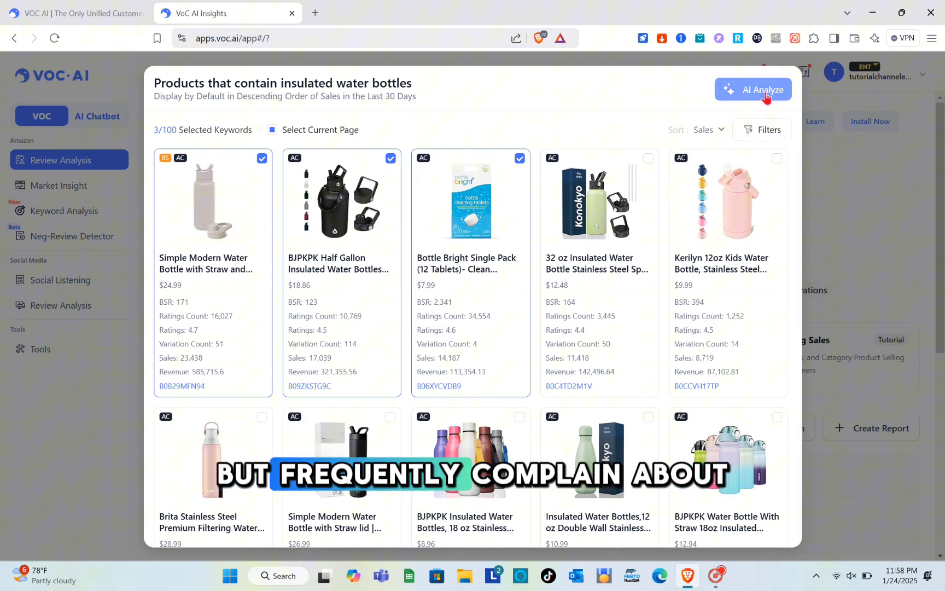
{"action": "mouse_move", "coordinate": [849, 178]}
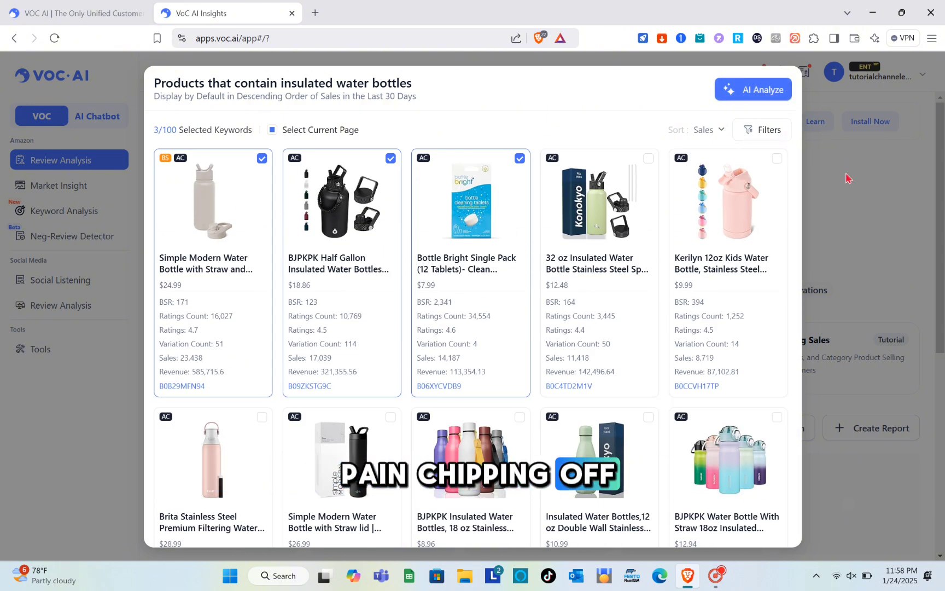
{"action": "left_click", "coordinate": [752, 90]}
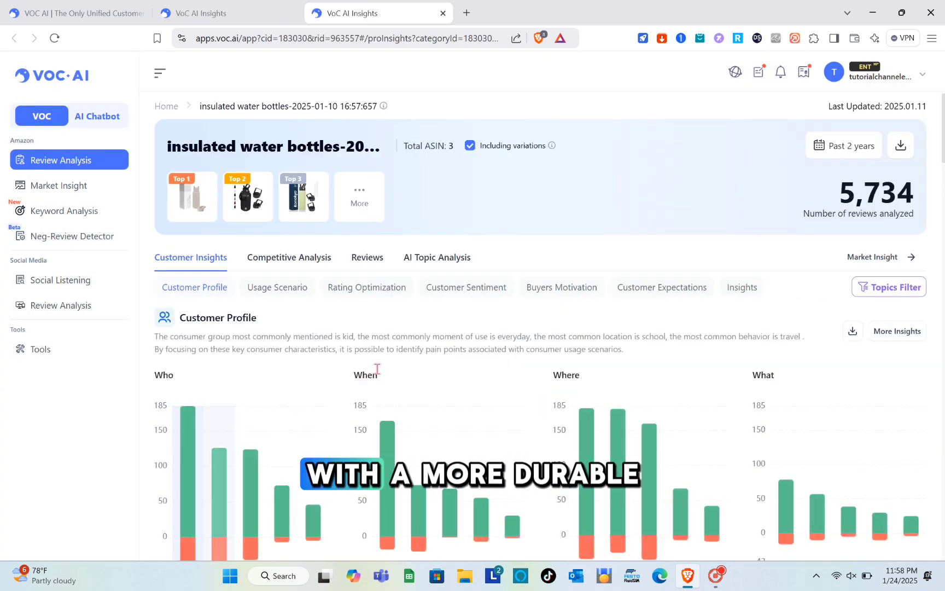
{"action": "scroll", "scroll_direction": "down", "scroll_amount": 3}
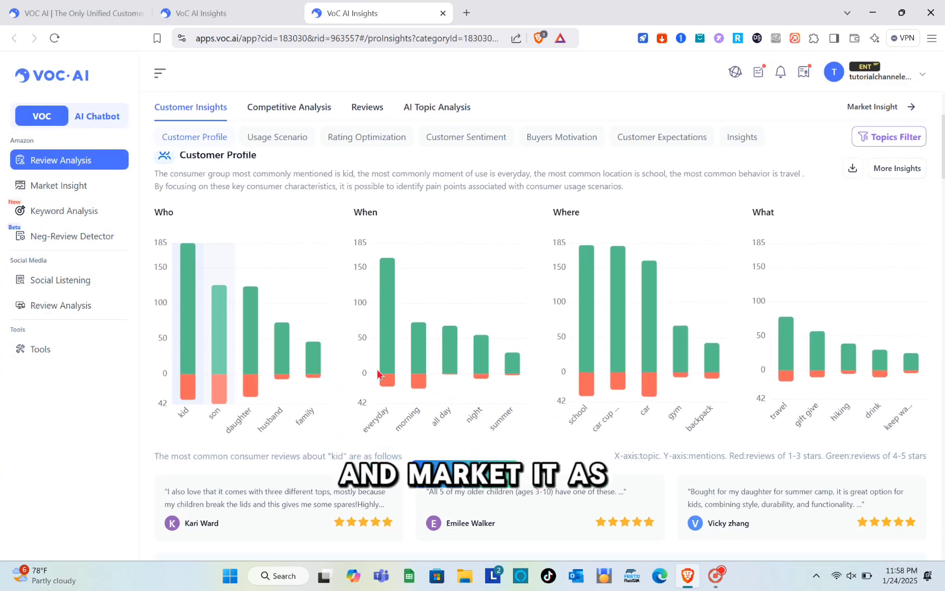
{"action": "scroll", "scroll_direction": "down", "scroll_amount": 3}
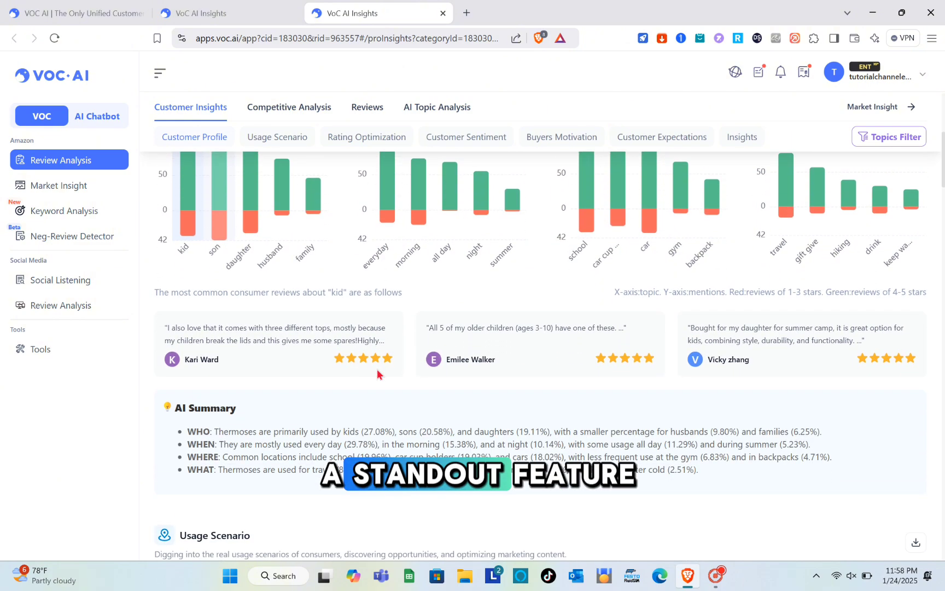
{"action": "scroll", "scroll_direction": "down", "scroll_amount": 3}
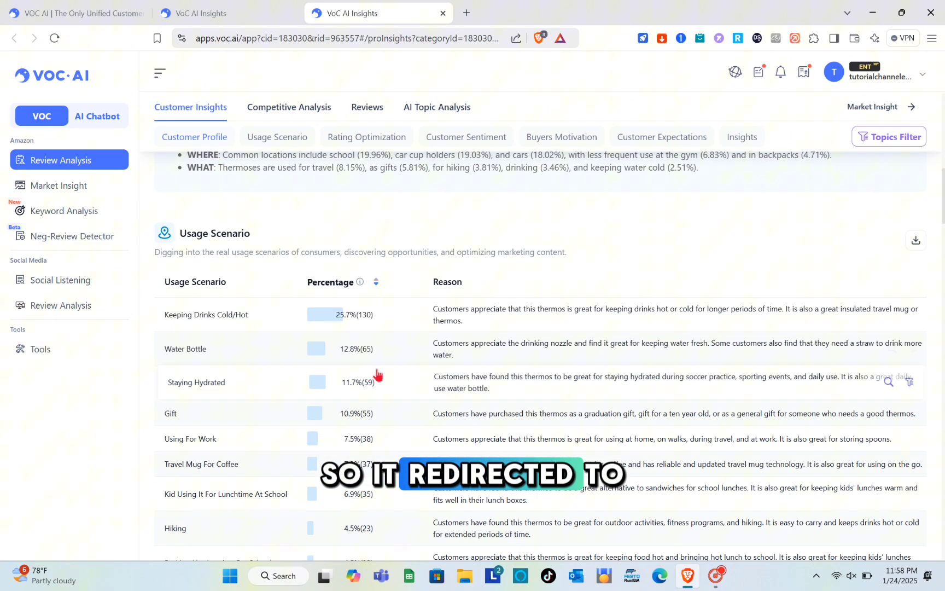
{"action": "scroll", "scroll_direction": "down", "scroll_amount": 3}
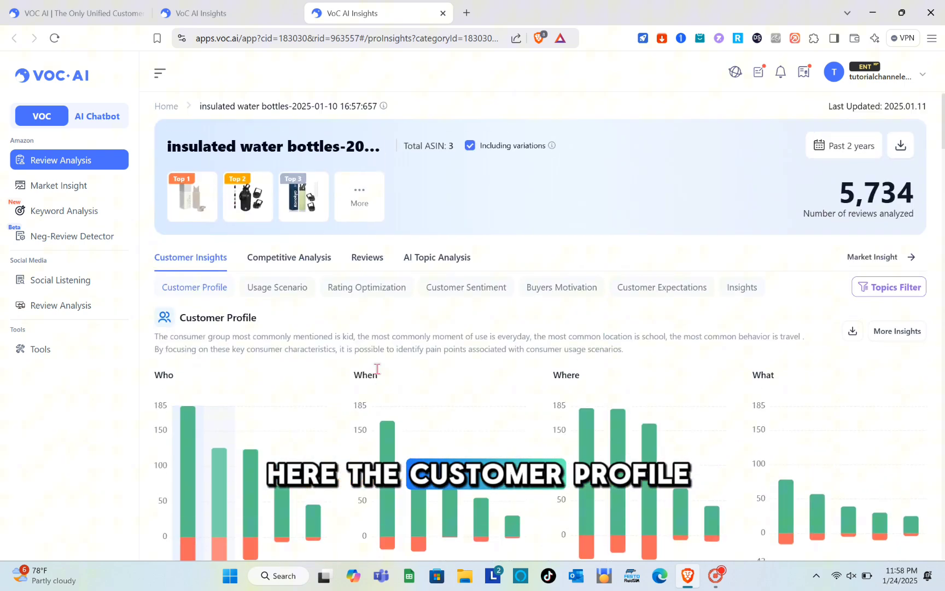
{"action": "scroll", "scroll_direction": "down", "scroll_amount": 3}
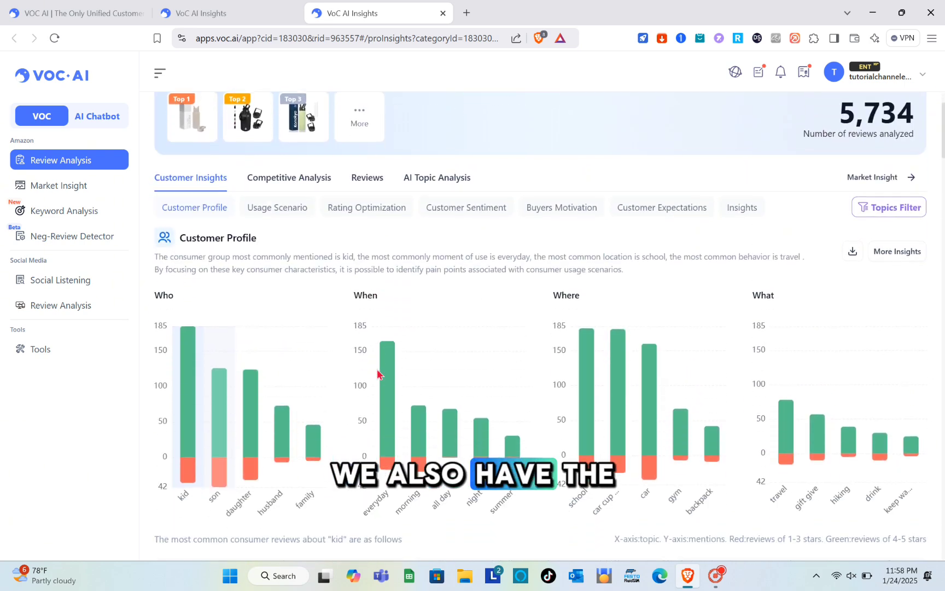
{"action": "scroll", "scroll_direction": "up", "scroll_amount": 3}
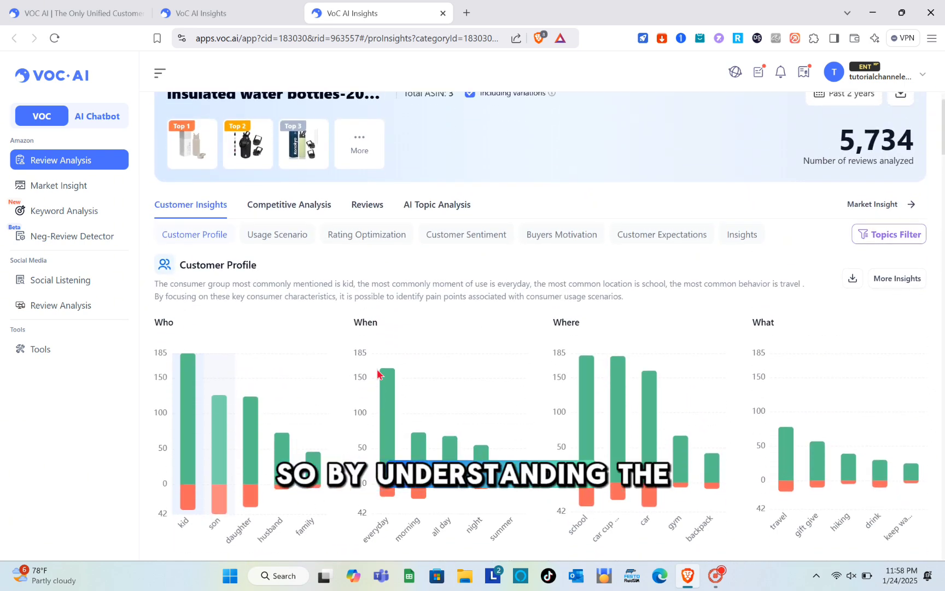
{"action": "scroll", "scroll_direction": "down", "scroll_amount": 3}
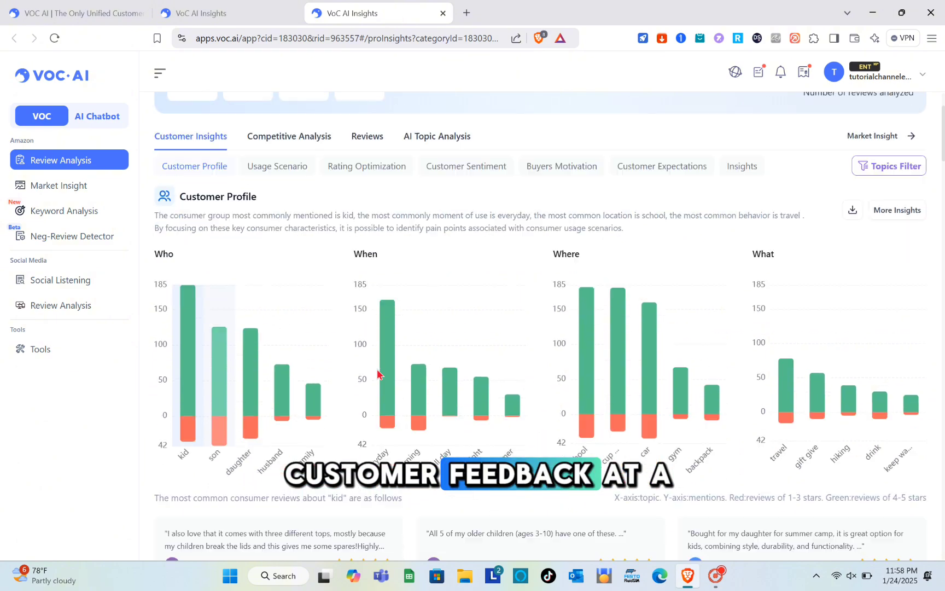
{"action": "scroll", "scroll_direction": "down", "scroll_amount": 3}
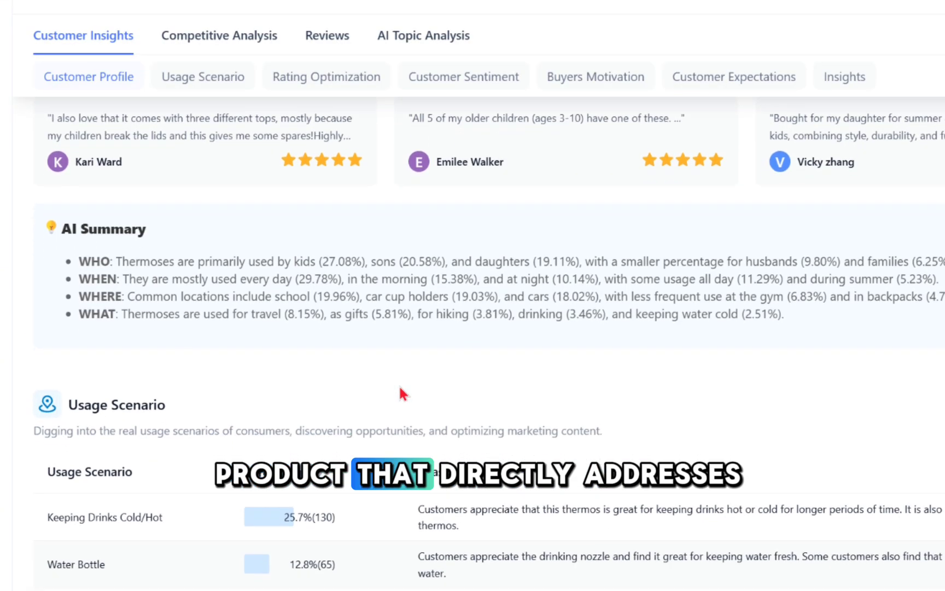
{"action": "scroll", "scroll_direction": "down", "scroll_amount": 3}
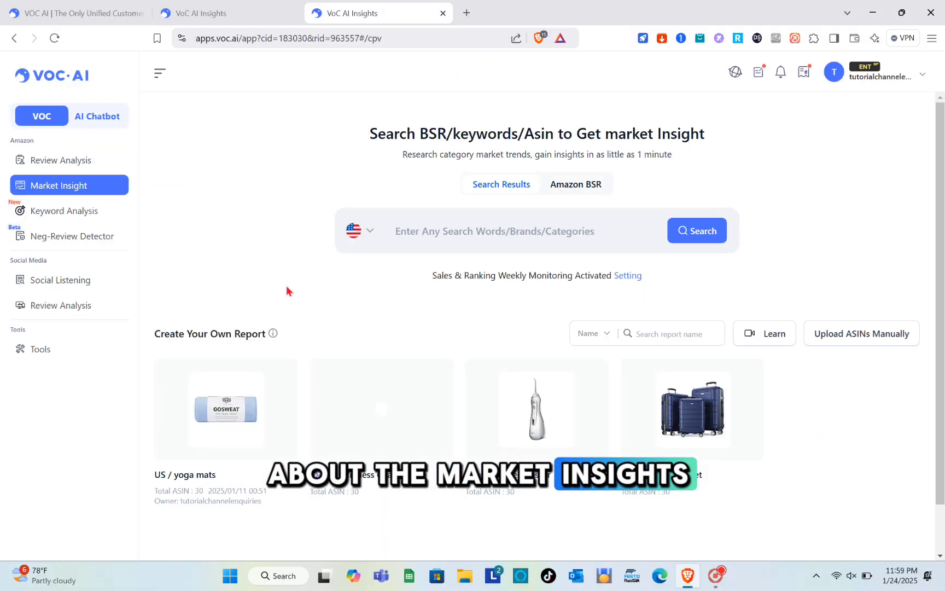
{"action": "mouse_move", "coordinate": [497, 384]}
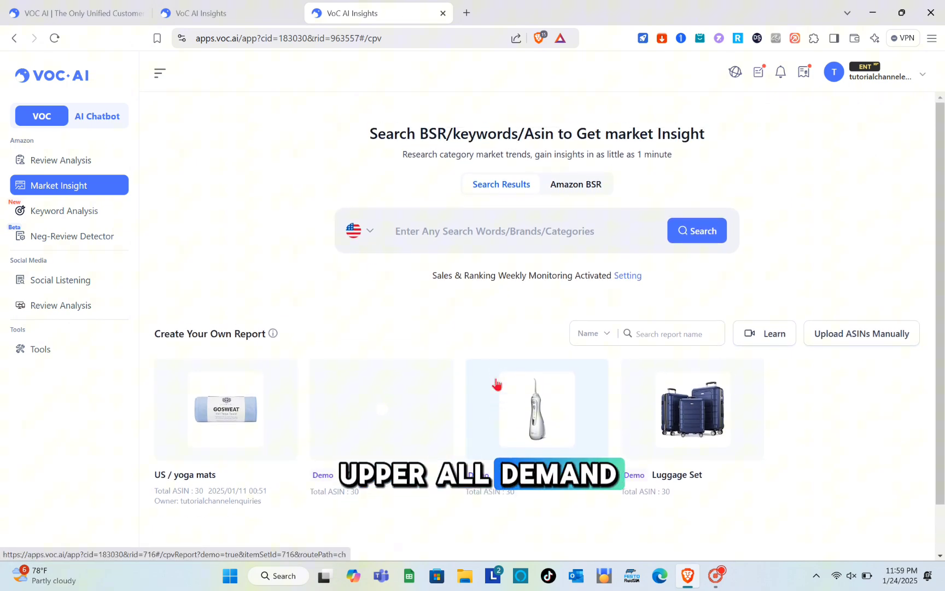
{"action": "mouse_move", "coordinate": [448, 320]}
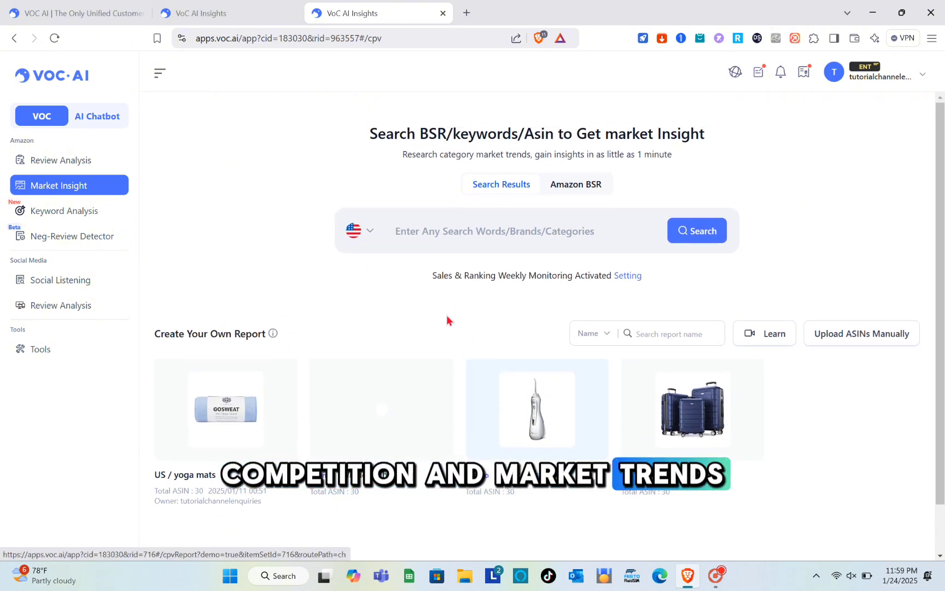
Step: Search 'yoga mat' in Market Insight and run the AI analysis on the results
{"action": "type", "text": "yog"}
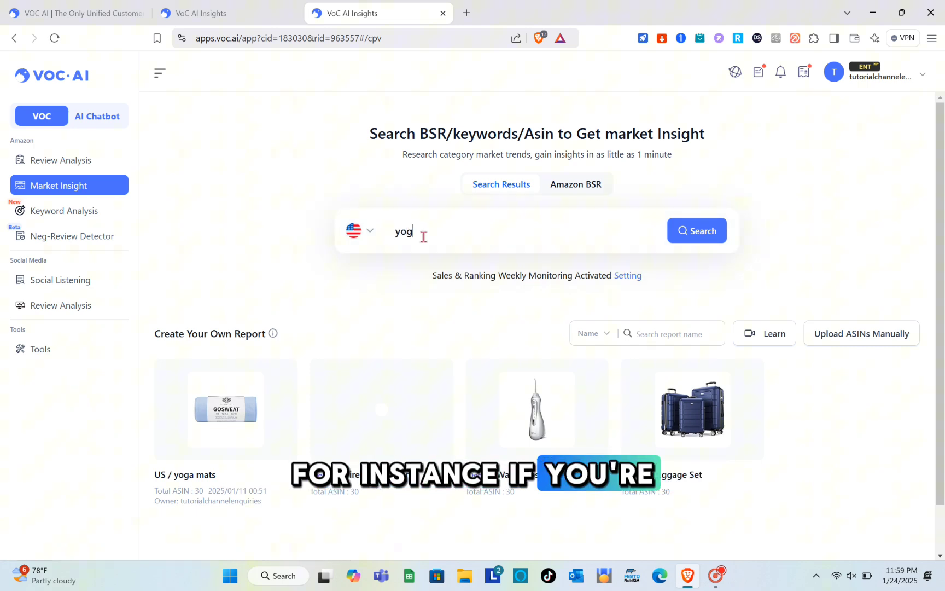
{"action": "type", "text": "a mat"}
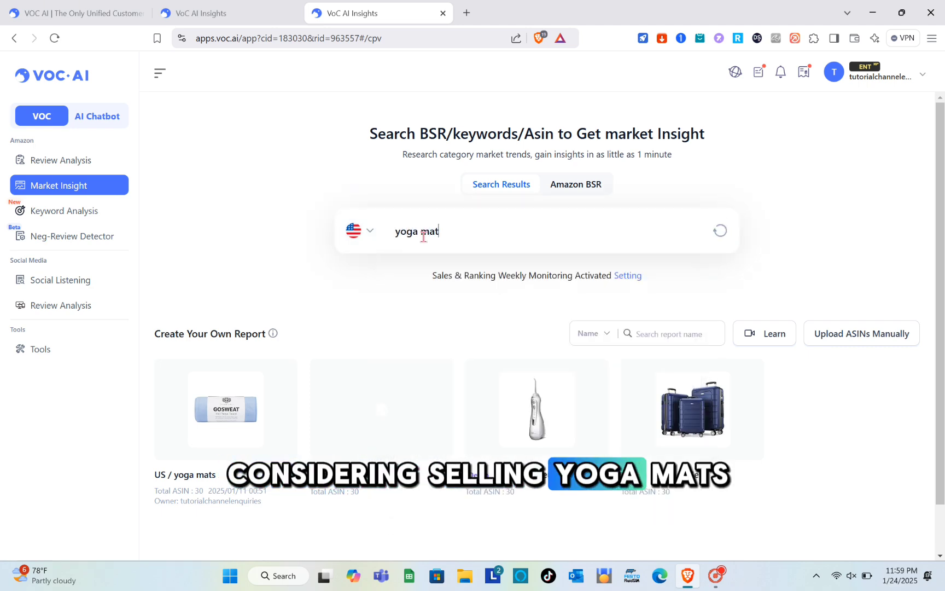
{"action": "left_click", "coordinate": [720, 231]}
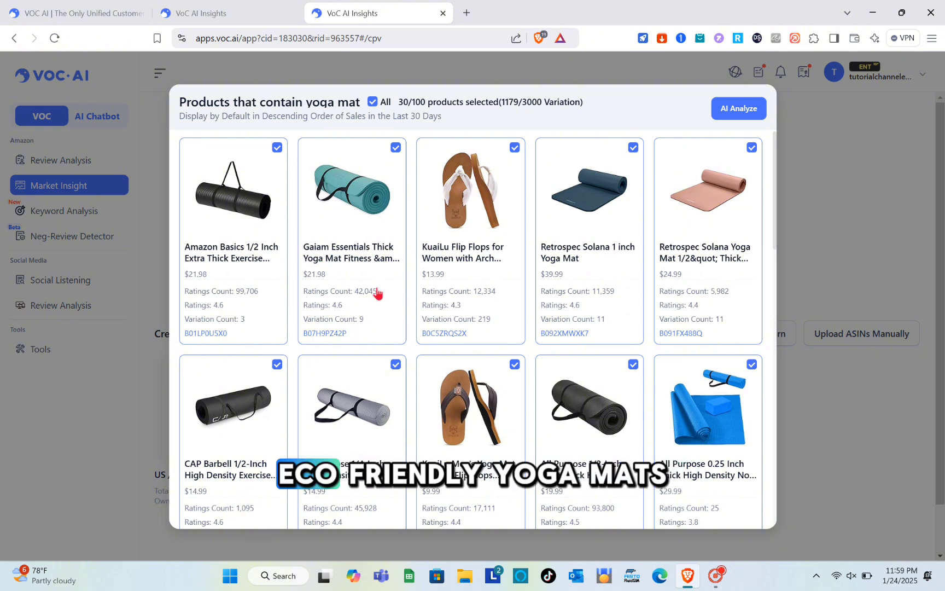
{"action": "left_click", "coordinate": [738, 108]}
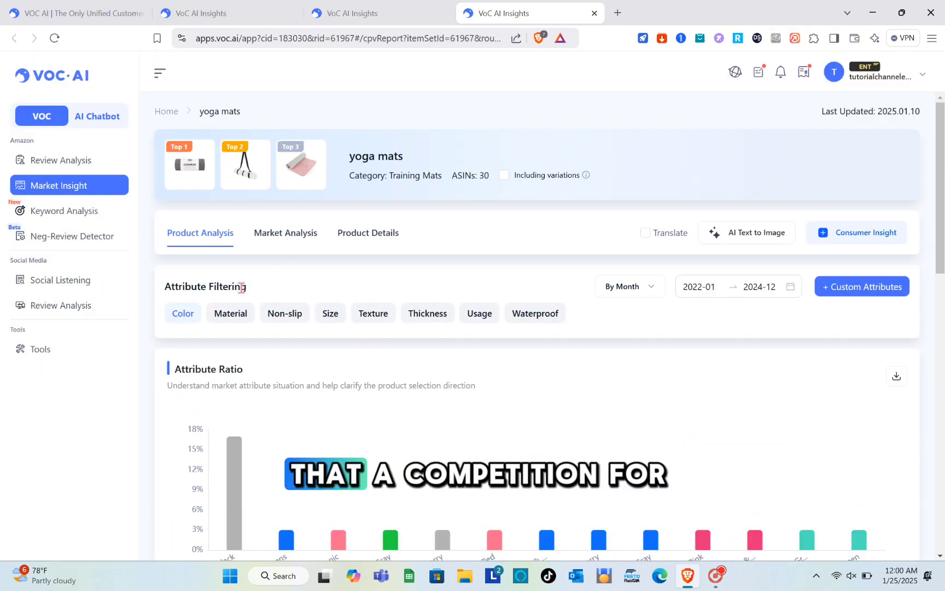
Step: Review the yoga mats market sales trends, then return to the product analysis
{"action": "left_click", "coordinate": [285, 233]}
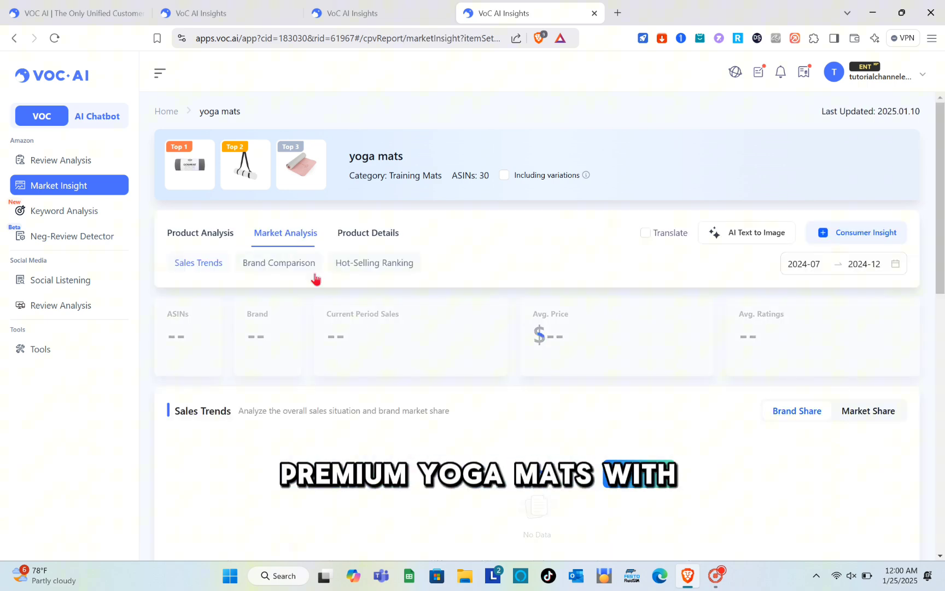
{"action": "scroll", "scroll_direction": "down", "scroll_amount": 3}
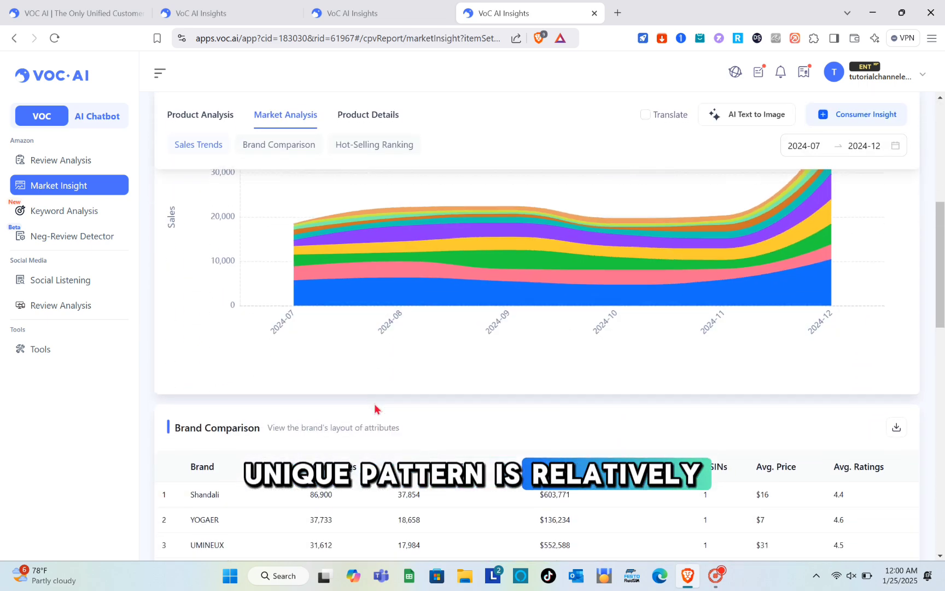
{"action": "scroll", "scroll_direction": "down", "scroll_amount": 3}
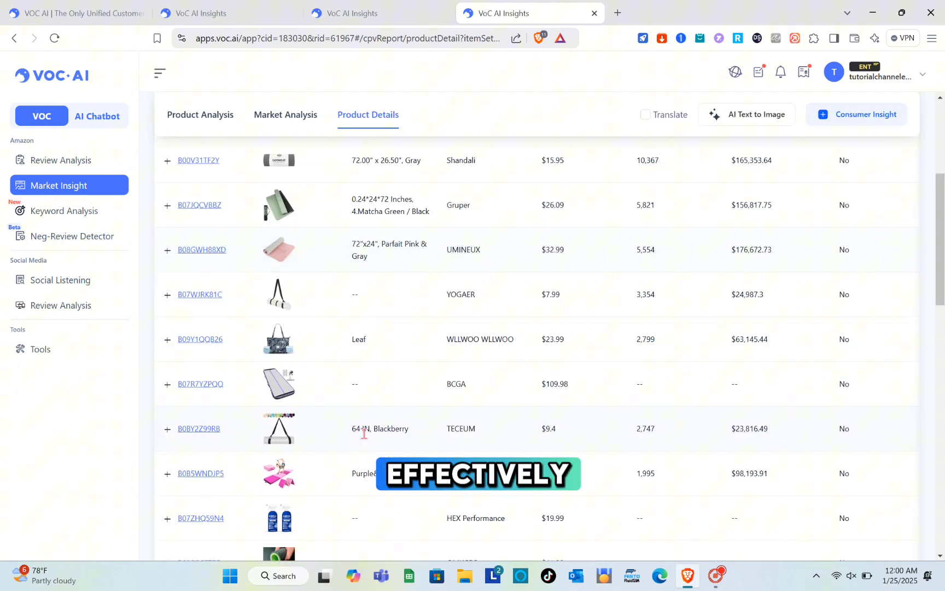
{"action": "scroll", "scroll_direction": "up", "scroll_amount": 3}
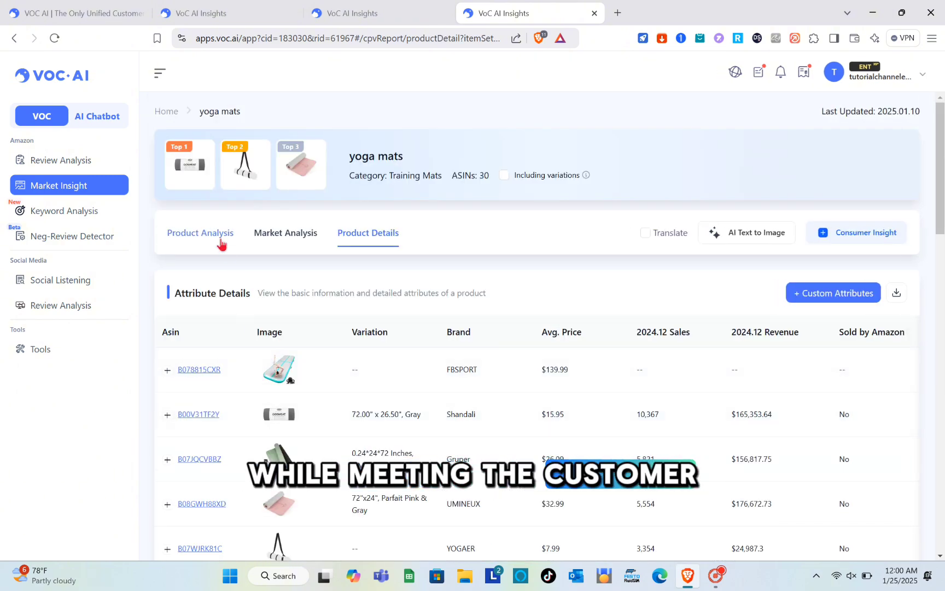
{"action": "left_click", "coordinate": [200, 233]}
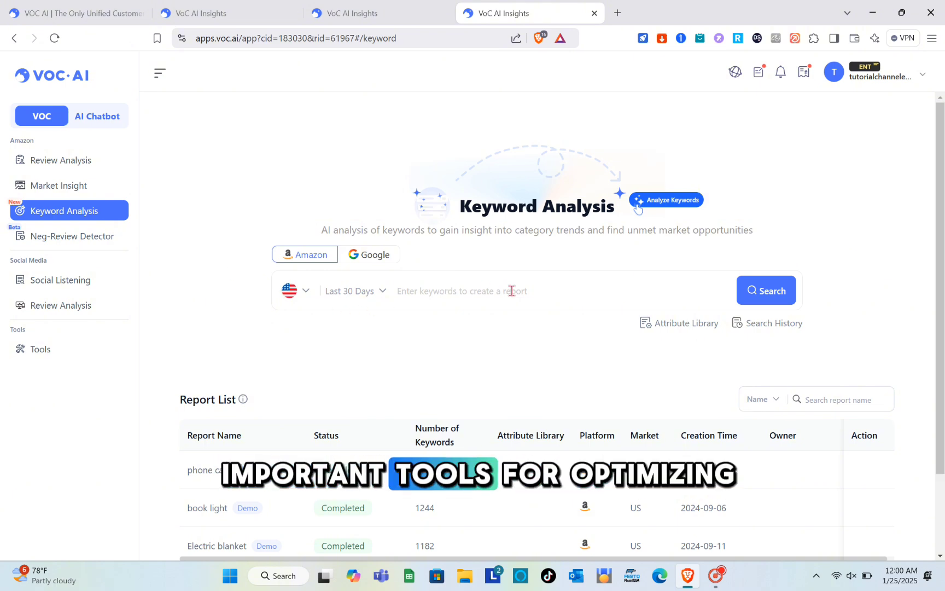
Step: Review the phone case report's attribute classification, AI summary, keyword cloud and keyword details
{"action": "scroll", "scroll_direction": "down", "scroll_amount": 3}
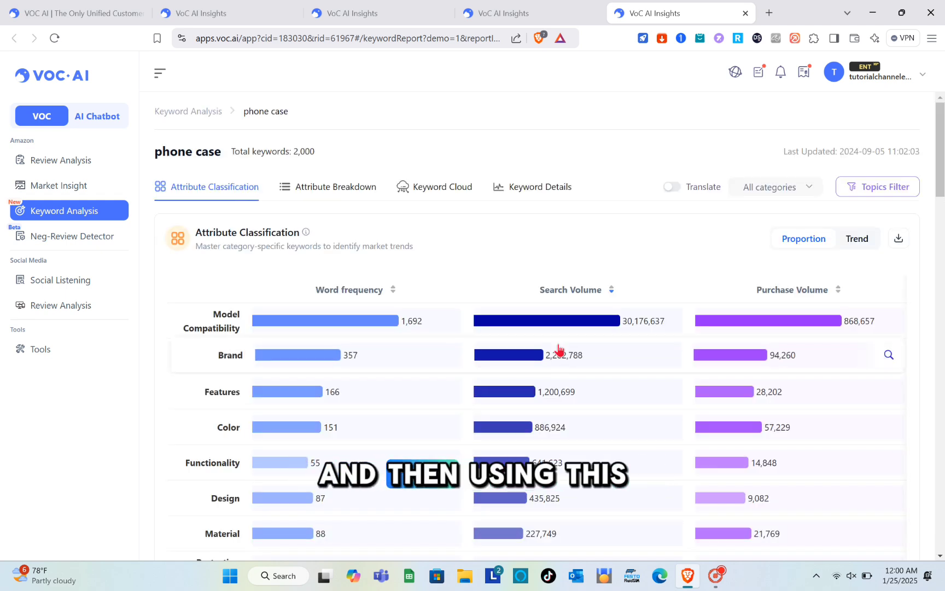
{"action": "scroll", "scroll_direction": "down", "scroll_amount": 3}
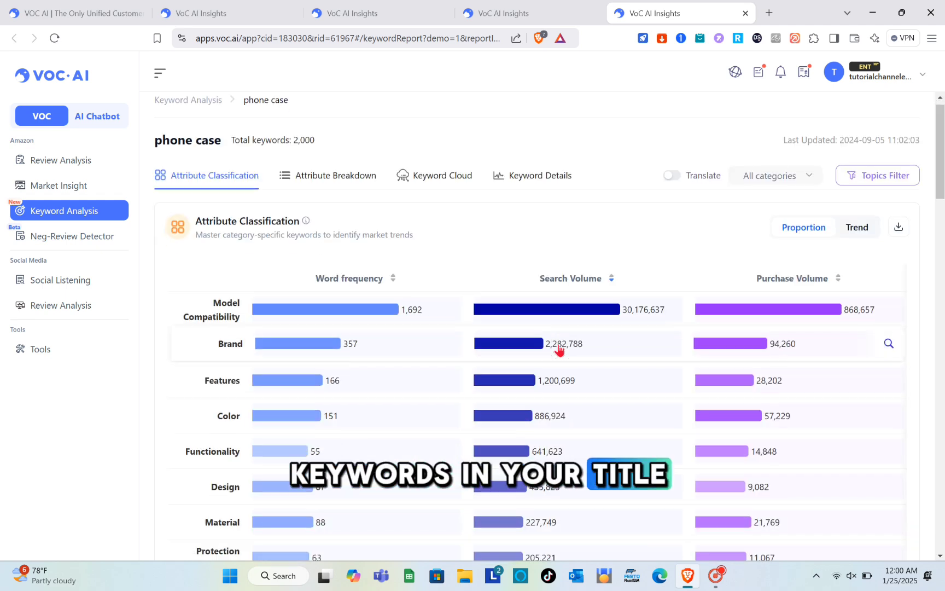
{"action": "scroll", "scroll_direction": "down", "scroll_amount": 3}
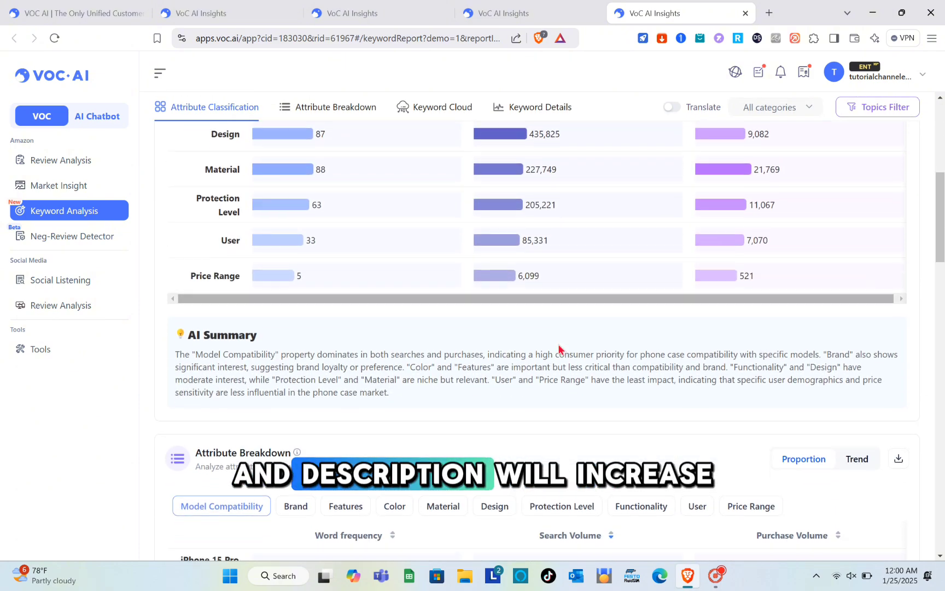
{"action": "scroll", "scroll_direction": "down", "scroll_amount": 3}
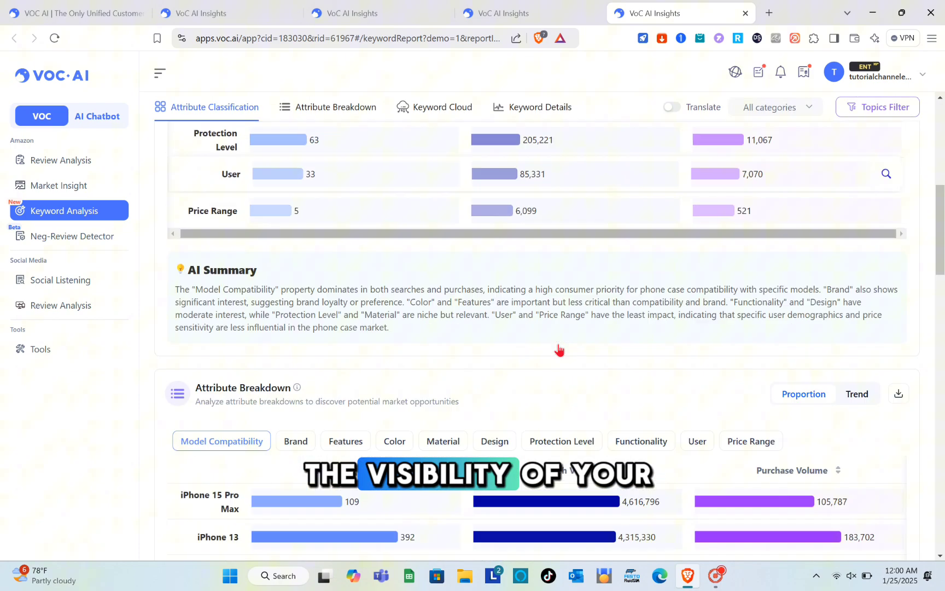
{"action": "scroll", "scroll_direction": "down", "scroll_amount": 3}
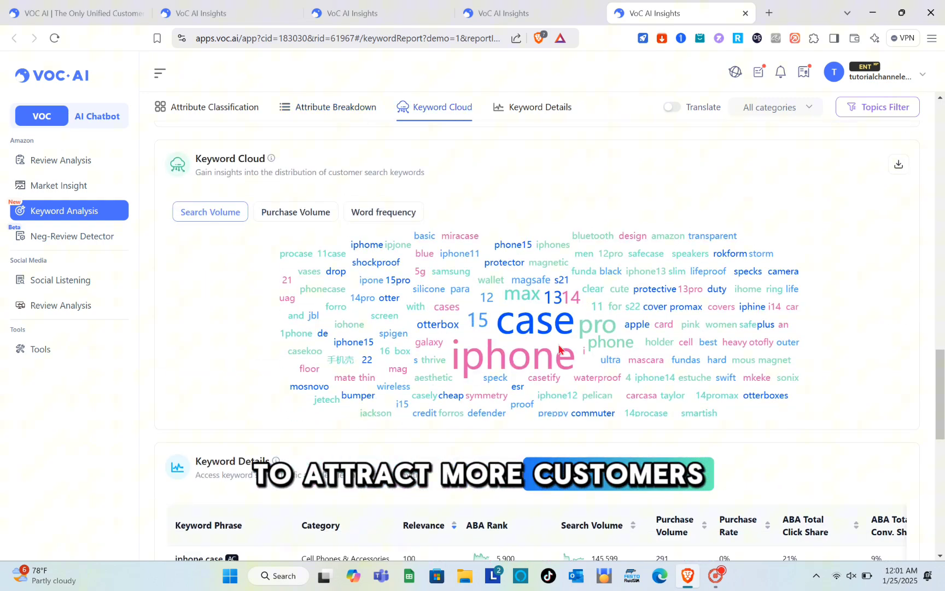
{"action": "scroll", "scroll_direction": "down", "scroll_amount": 3}
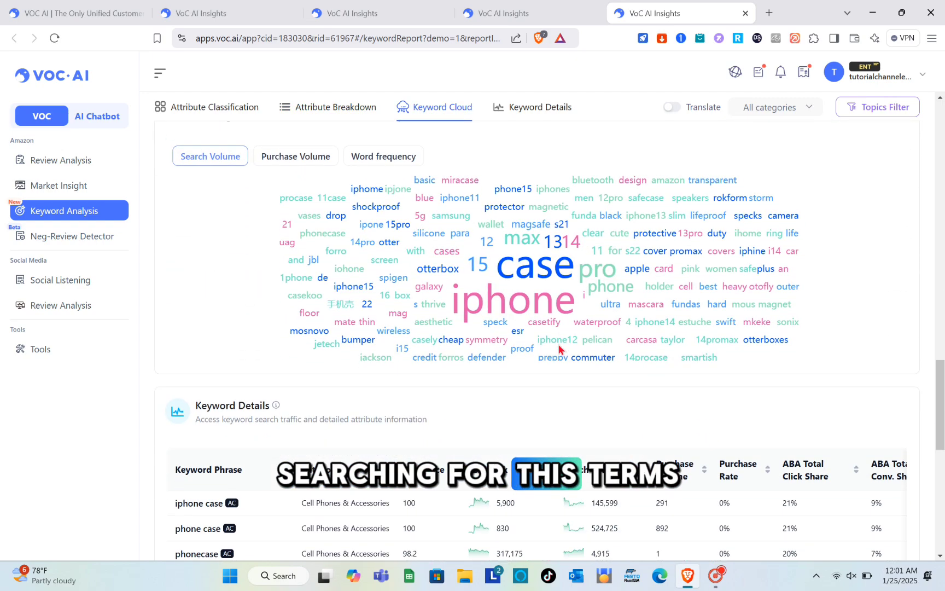
{"action": "left_click", "coordinate": [66, 236]}
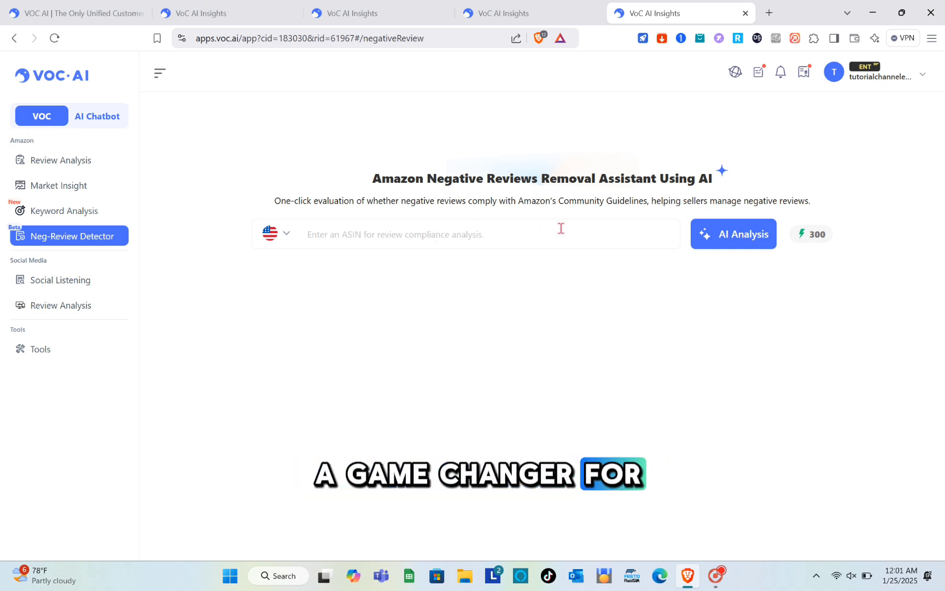
{"action": "mouse_move", "coordinate": [583, 259]}
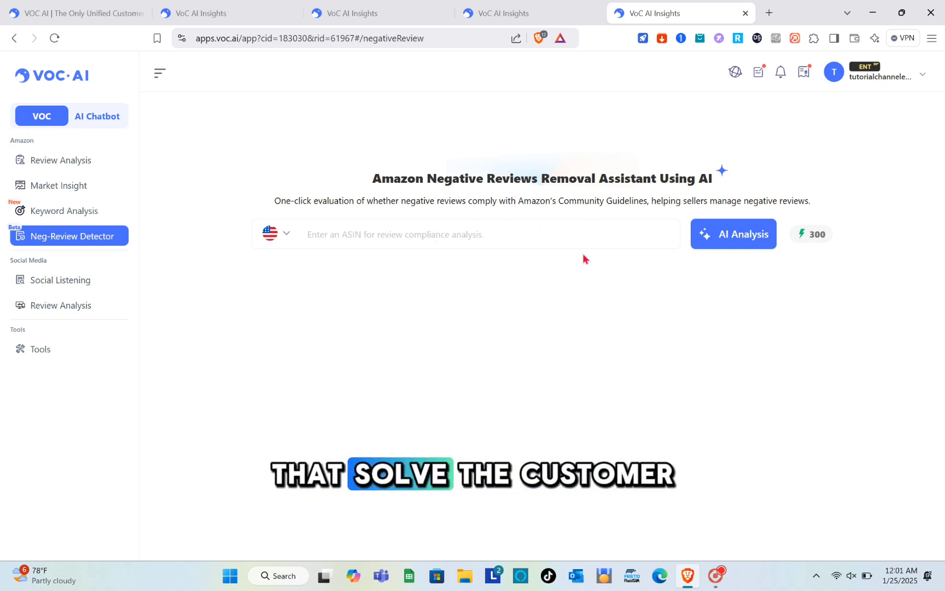
{"action": "mouse_move", "coordinate": [59, 280]}
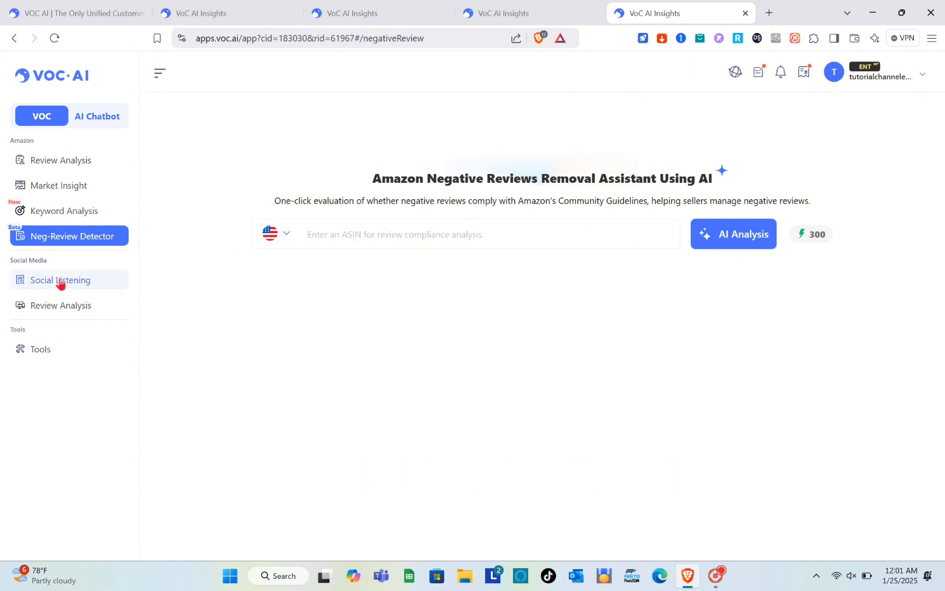
Step: Move from the Neg-Review Detector to the Social Listening page
{"action": "left_click", "coordinate": [60, 280]}
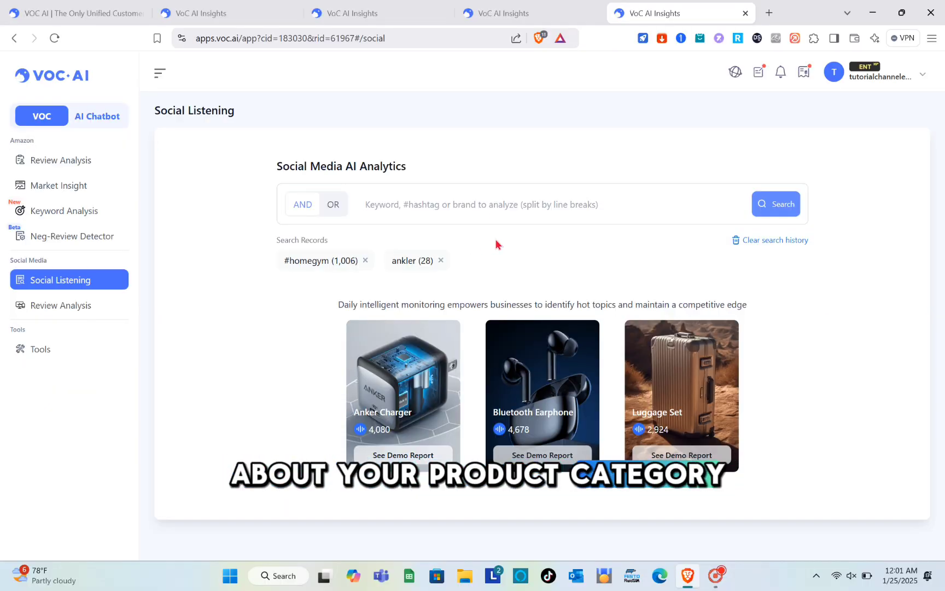
Step: Run a social listening search for the #homegym tag
{"action": "type", "text": "#"}
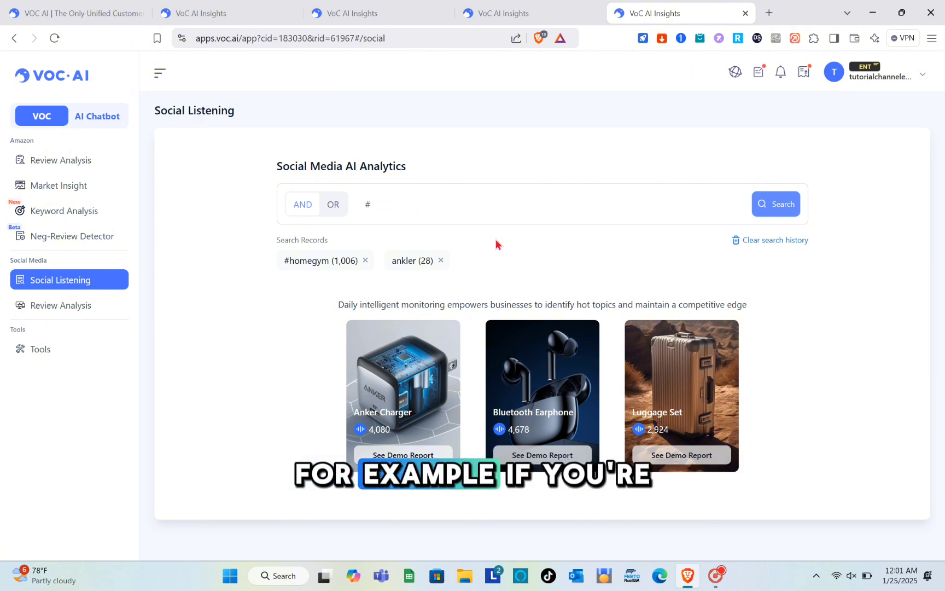
{"action": "type", "text": "#homeg"}
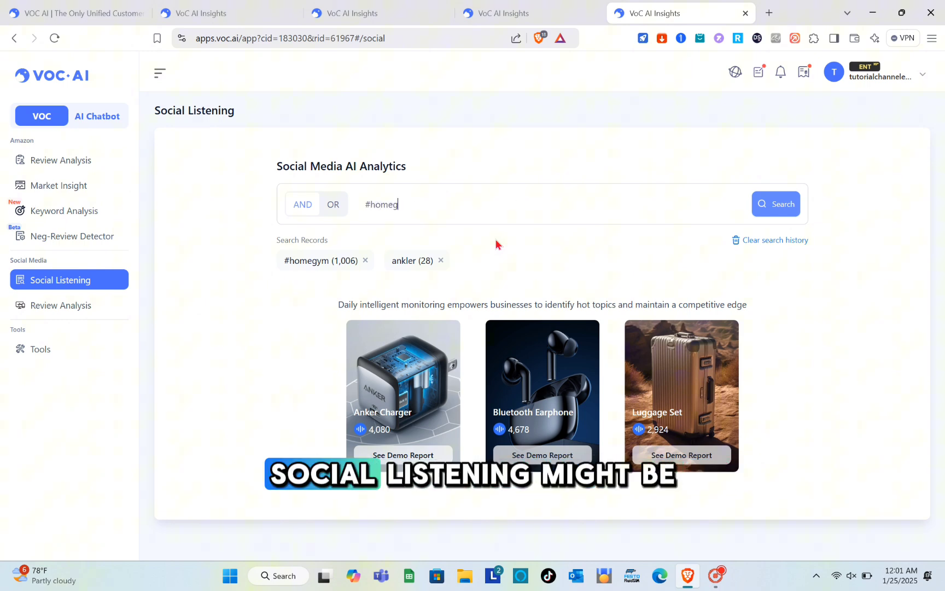
{"action": "key", "text": "Return"}
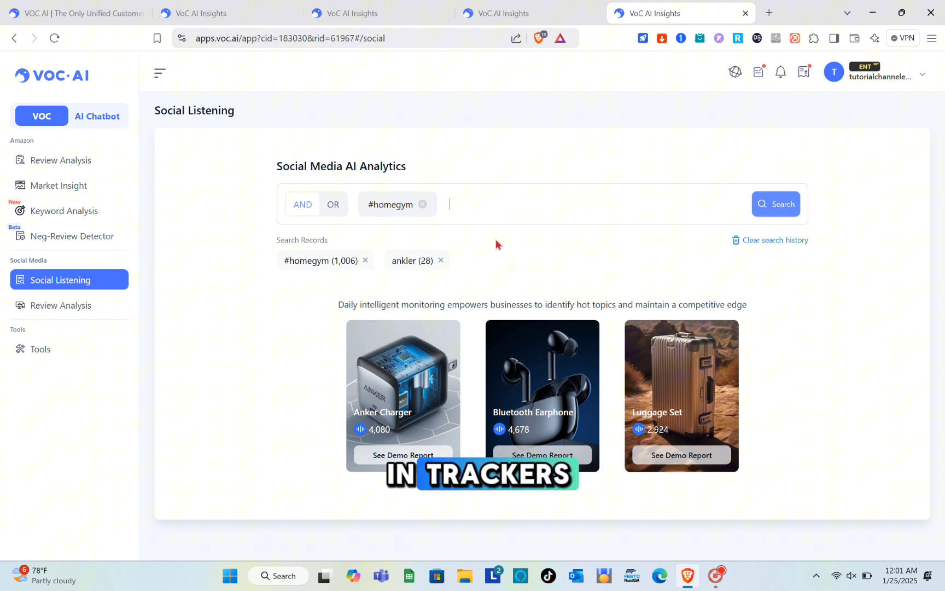
{"action": "left_click", "coordinate": [775, 203]}
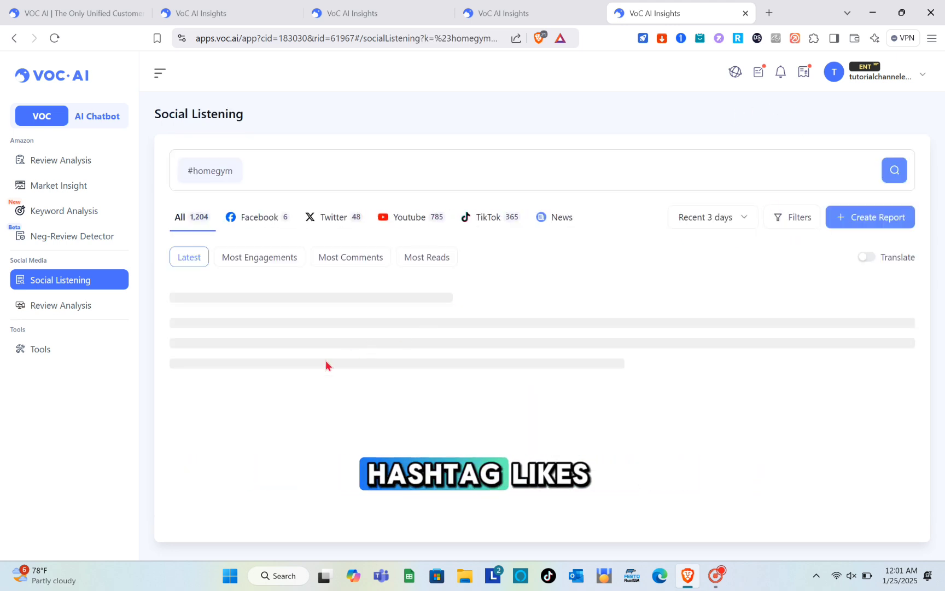
Step: Review the 1,204 #homegym posts, then move to social media comment analysis
{"action": "scroll", "scroll_direction": "down", "scroll_amount": 3}
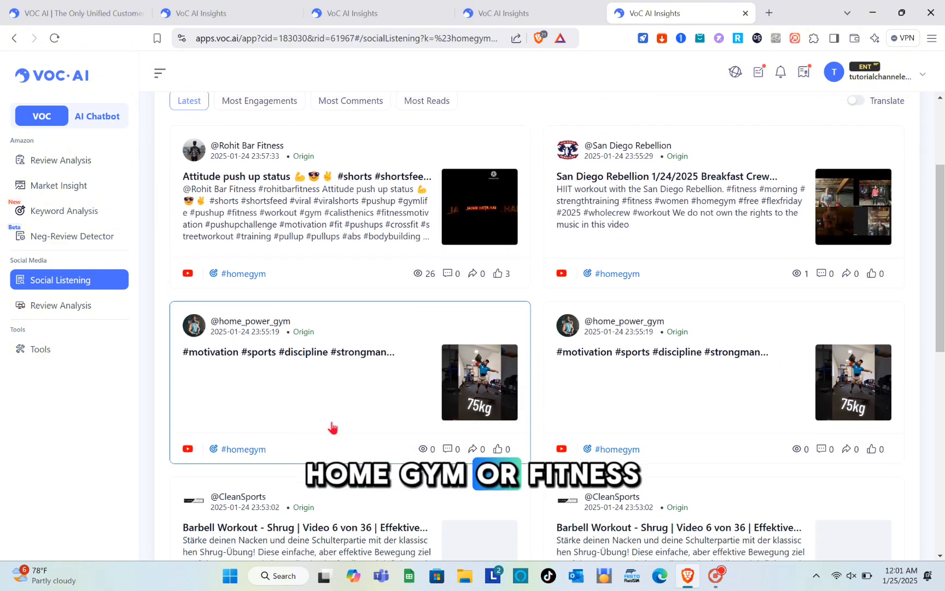
{"action": "scroll", "scroll_direction": "down", "scroll_amount": 3}
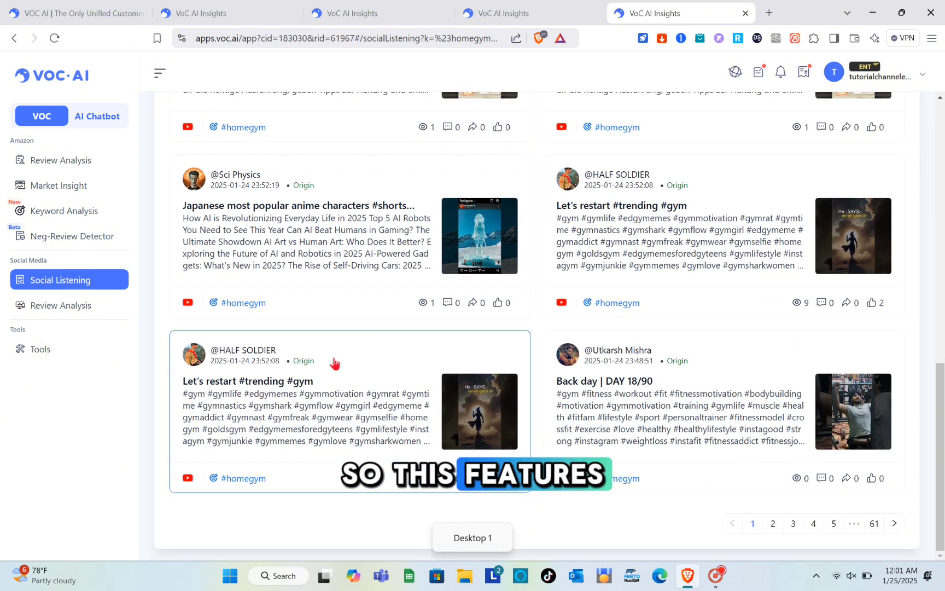
{"action": "mouse_move", "coordinate": [378, 330]}
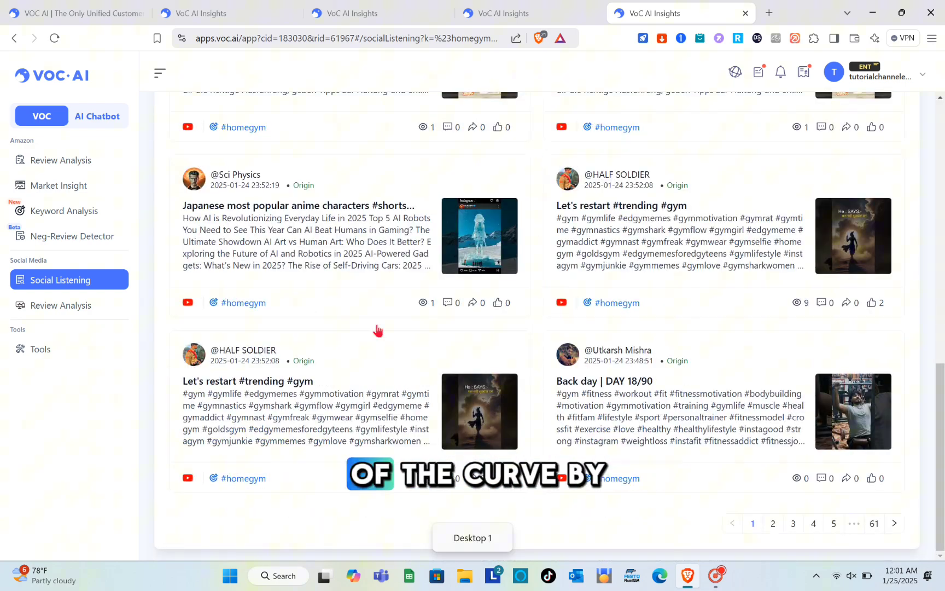
{"action": "scroll", "scroll_direction": "up", "scroll_amount": 3}
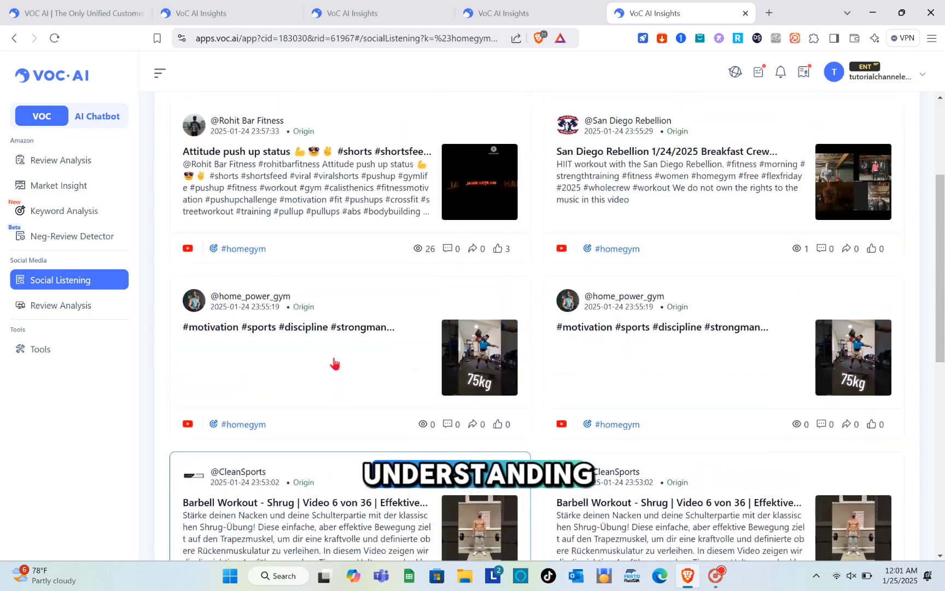
{"action": "scroll", "scroll_direction": "up", "scroll_amount": 3}
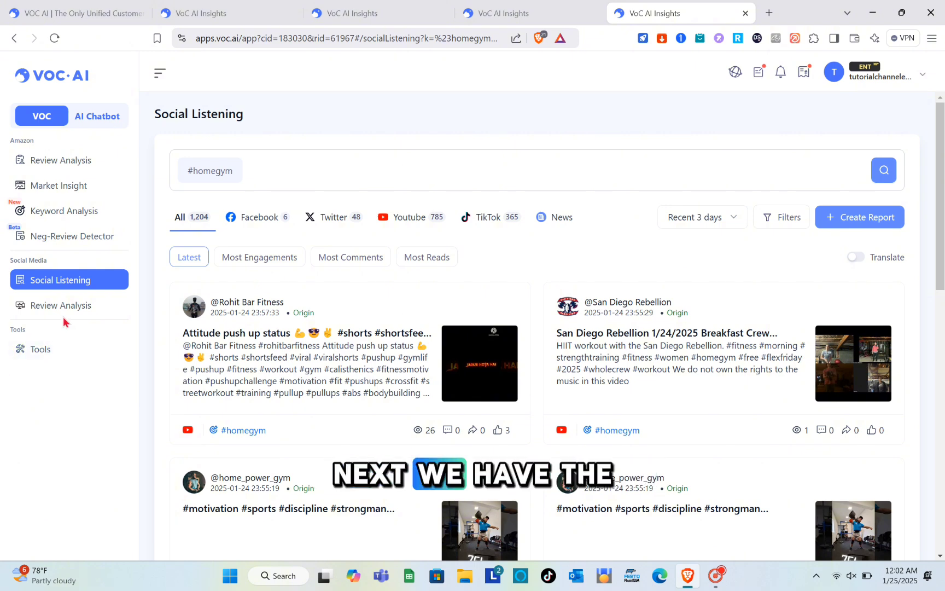
{"action": "left_click", "coordinate": [60, 306]}
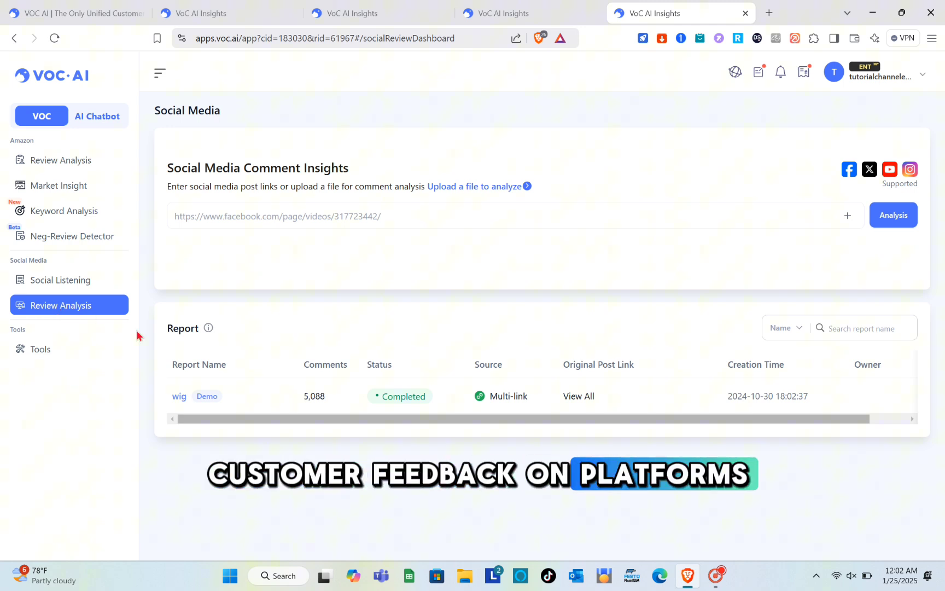
{"action": "mouse_move", "coordinate": [466, 277]}
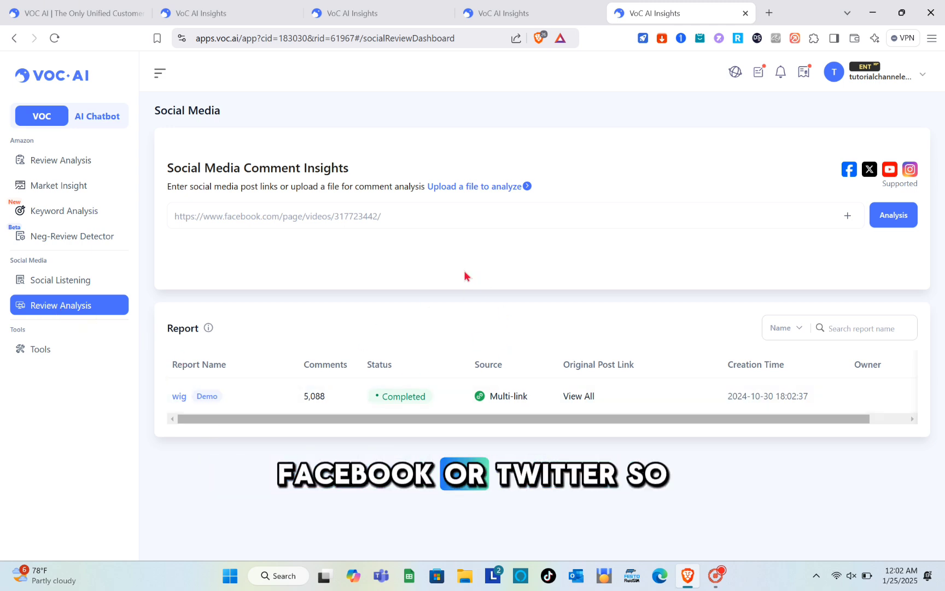
{"action": "mouse_move", "coordinate": [374, 253]}
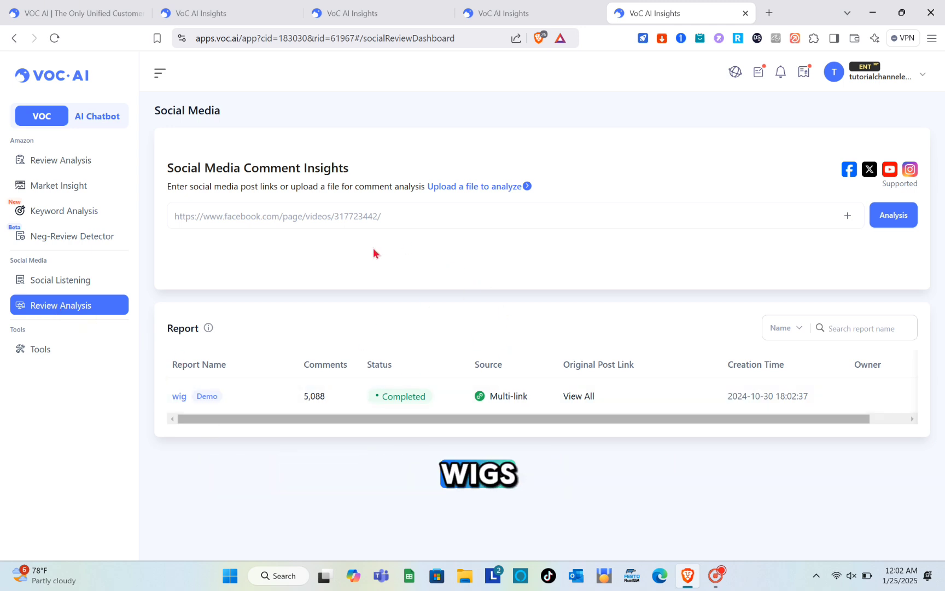
Step: Review the wig demo report's comment insights and usage scenarios
{"action": "left_click", "coordinate": [179, 396]}
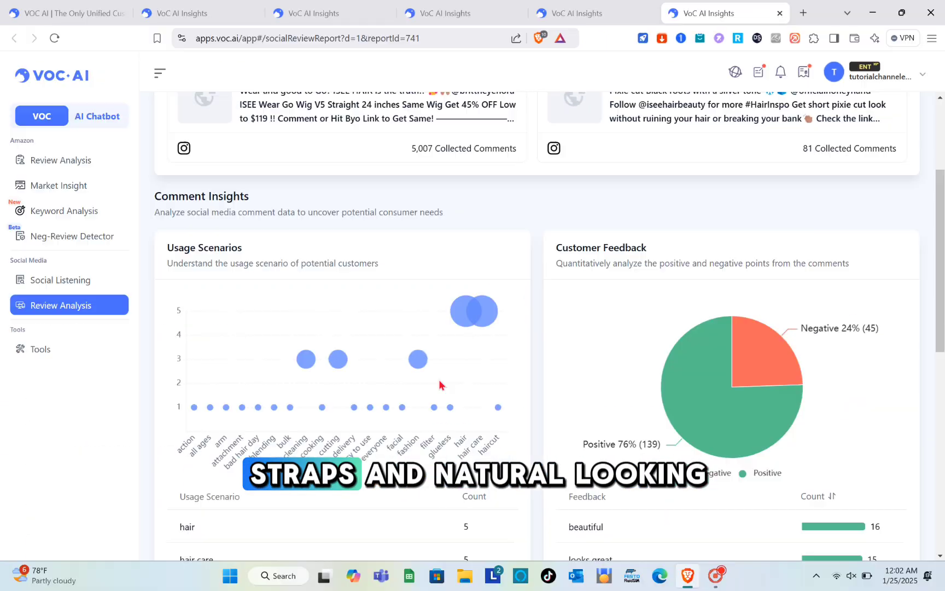
{"action": "scroll", "scroll_direction": "up", "scroll_amount": 3}
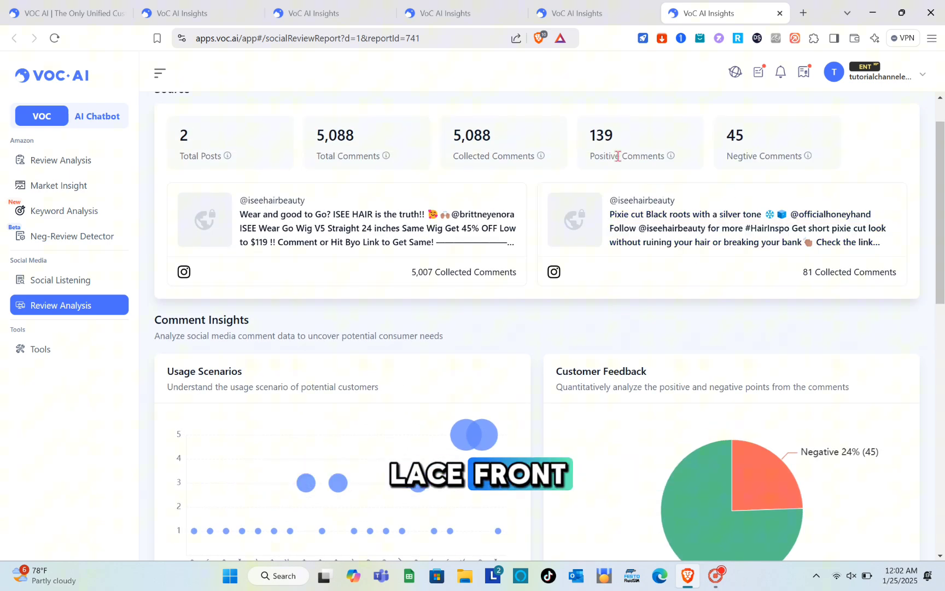
{"action": "scroll", "scroll_direction": "down", "scroll_amount": 3}
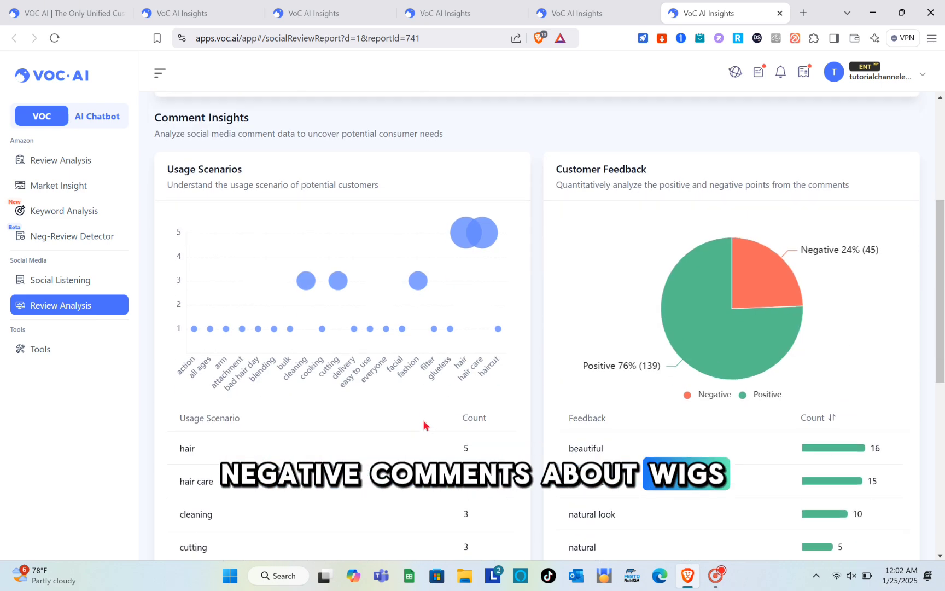
{"action": "scroll", "scroll_direction": "down", "scroll_amount": 3}
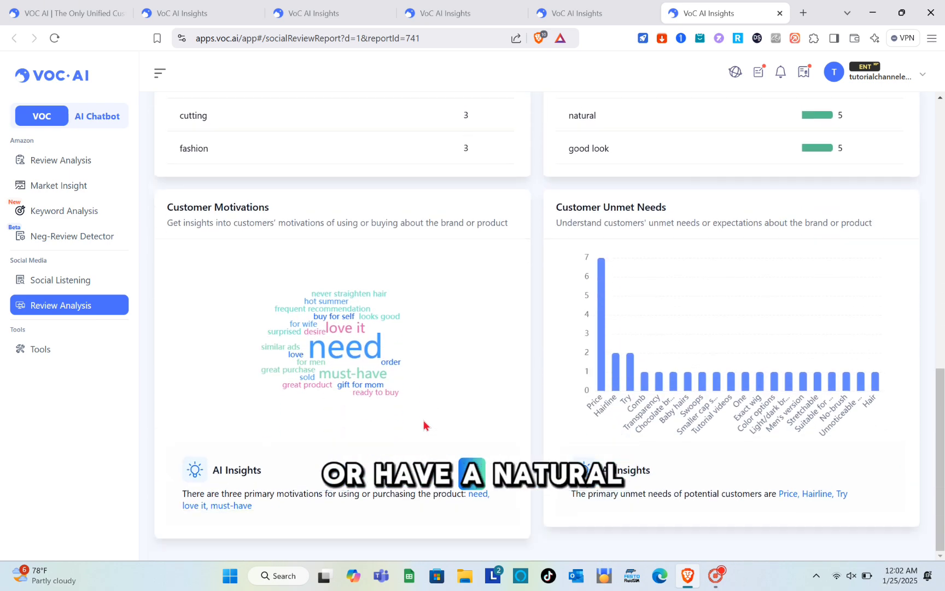
{"action": "scroll", "scroll_direction": "up", "scroll_amount": 3}
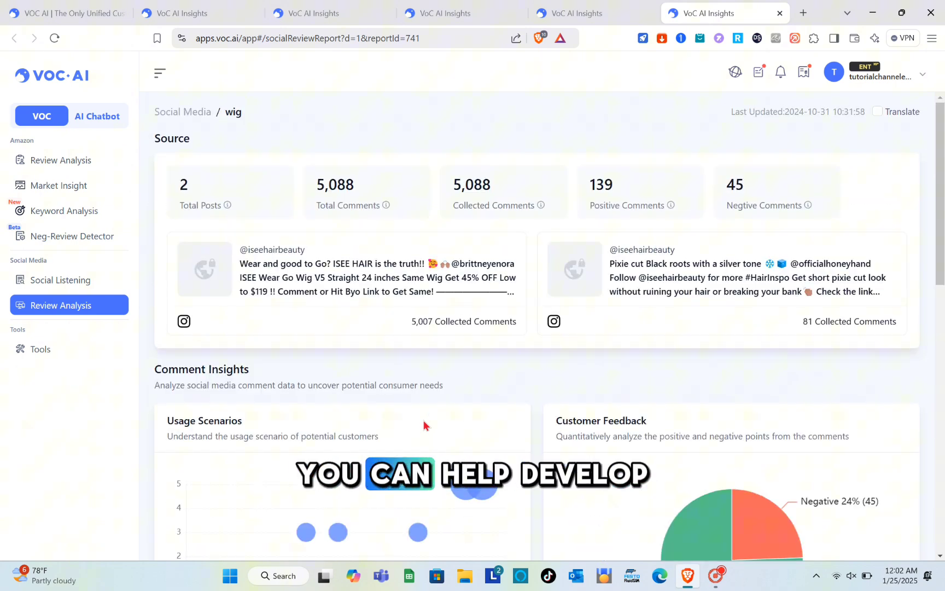
Step: Review customer feedback, motivations and unmet needs, then move to the Tools catalogue
{"action": "scroll", "scroll_direction": "down", "scroll_amount": 3}
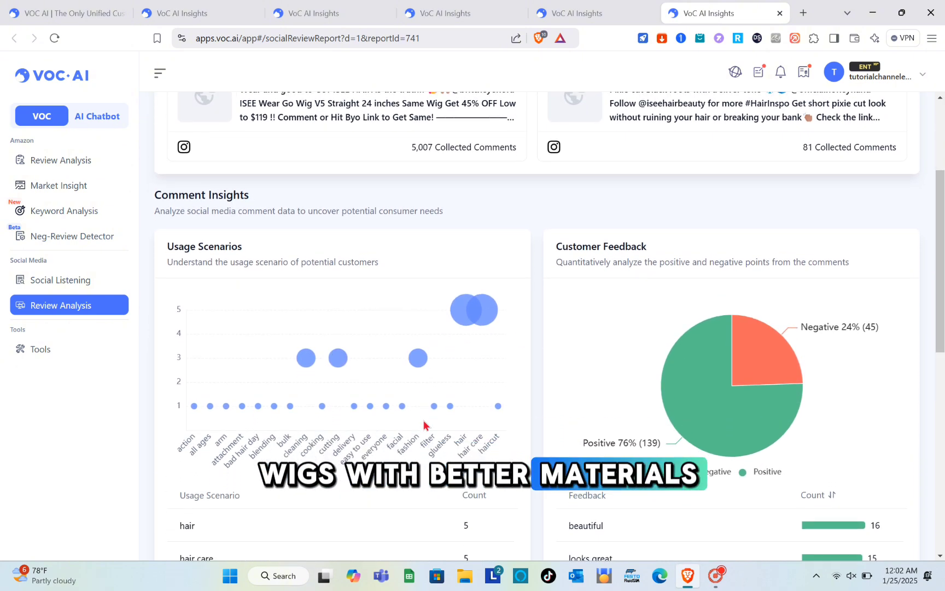
{"action": "scroll", "scroll_direction": "down", "scroll_amount": 3}
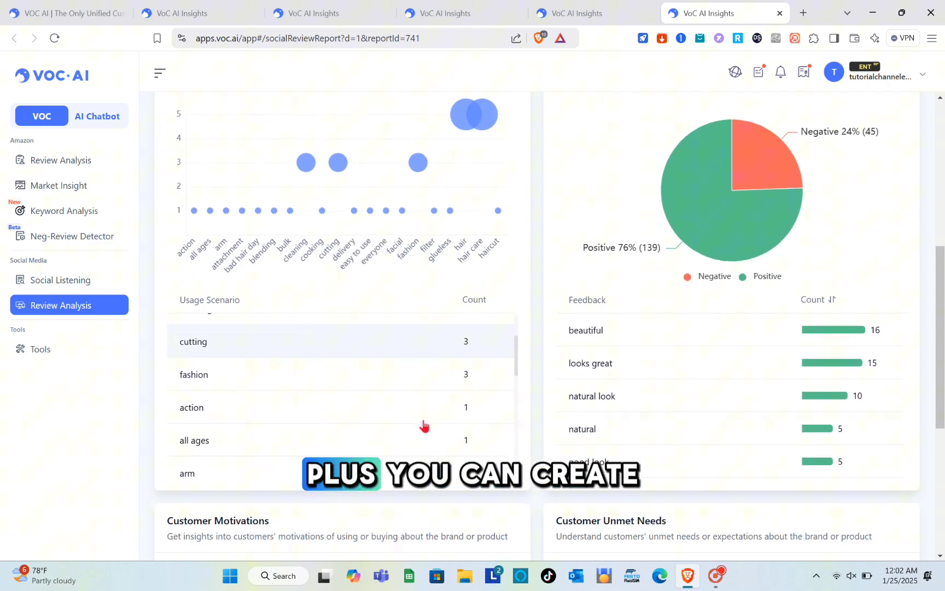
{"action": "scroll", "scroll_direction": "down", "scroll_amount": 3}
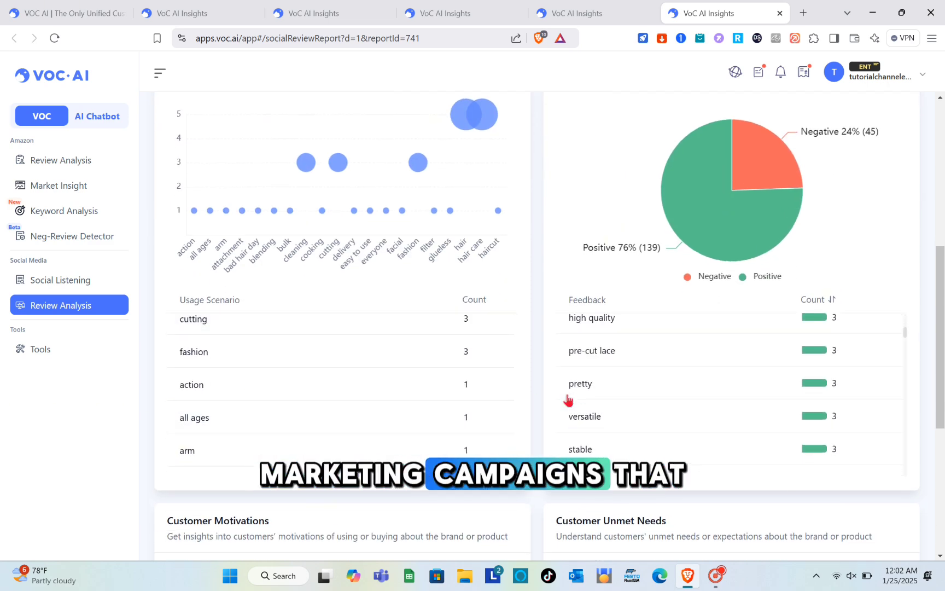
{"action": "scroll", "scroll_direction": "down", "scroll_amount": 3}
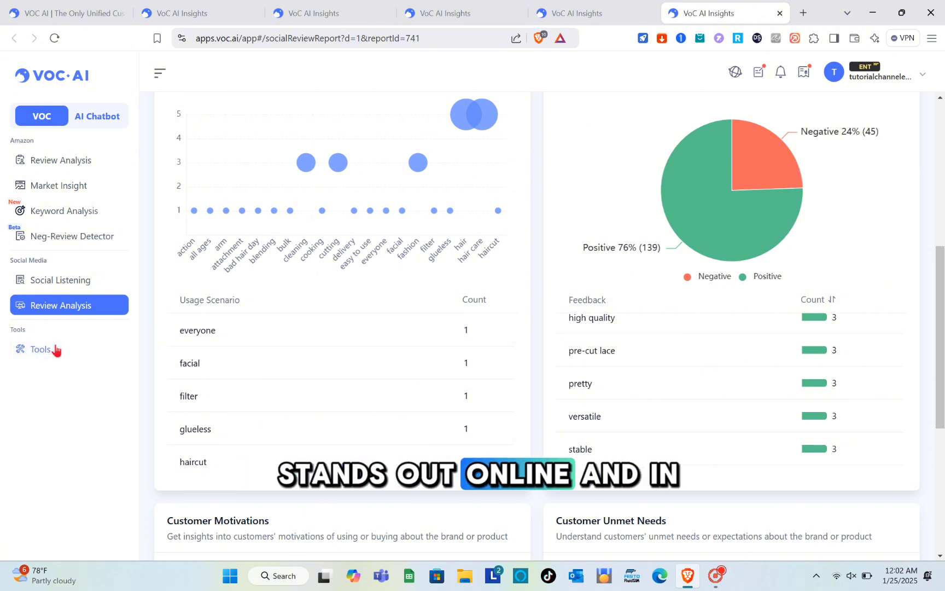
{"action": "left_click", "coordinate": [39, 349]}
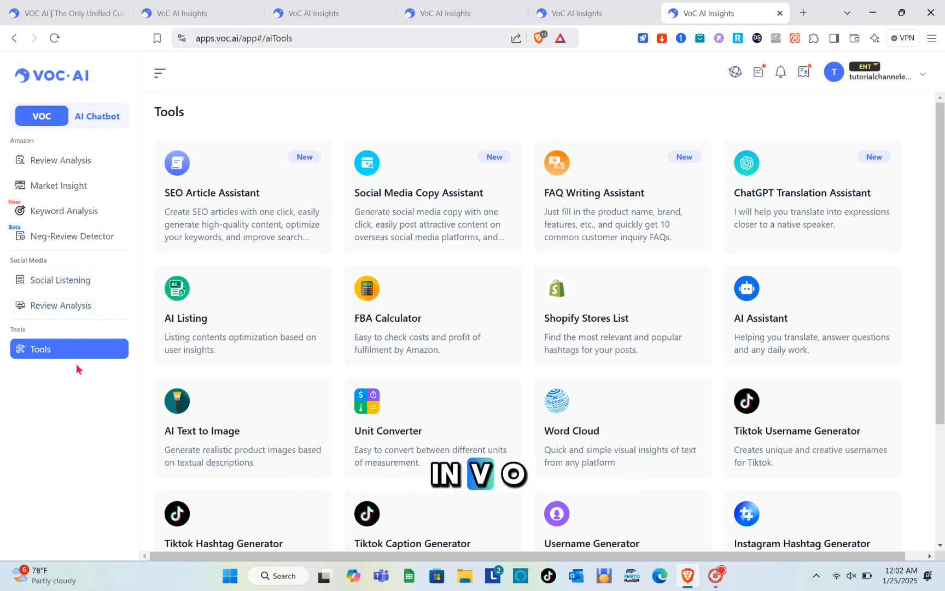
Step: Visit Market Insight and Keyword Analysis, then land on the Neg-Review Detector removal assistant
{"action": "left_click", "coordinate": [59, 185]}
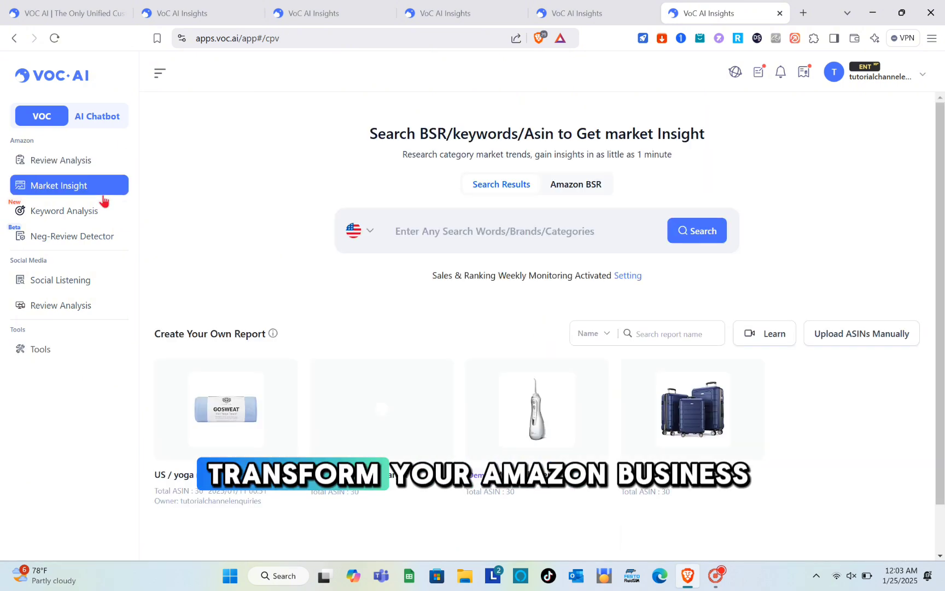
{"action": "mouse_move", "coordinate": [626, 398]}
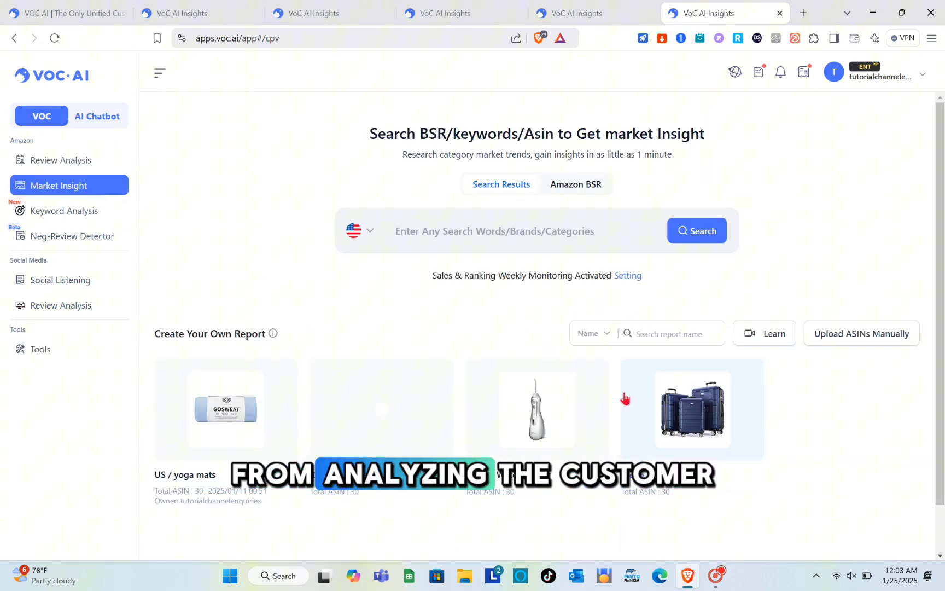
{"action": "left_click", "coordinate": [64, 210]}
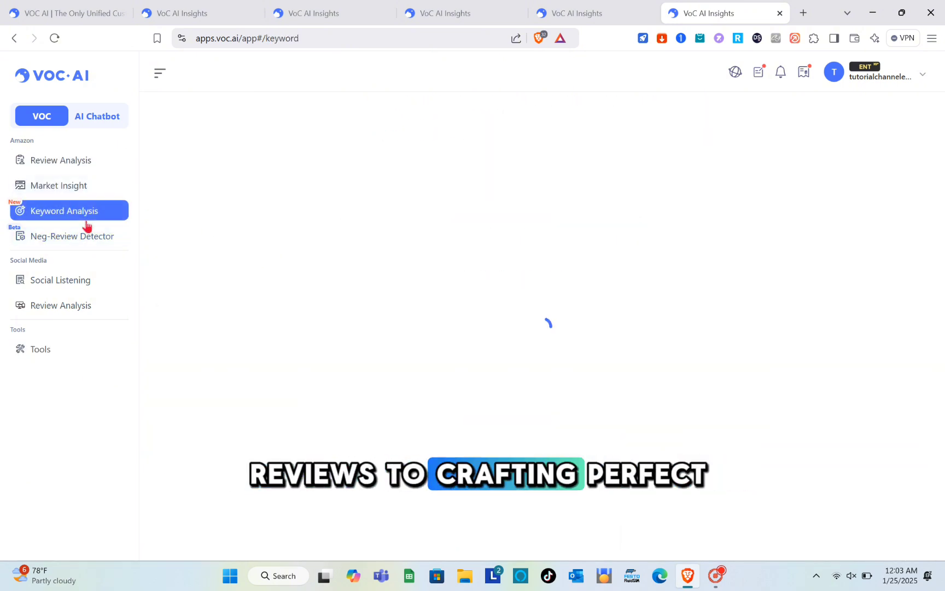
{"action": "left_click", "coordinate": [72, 236]}
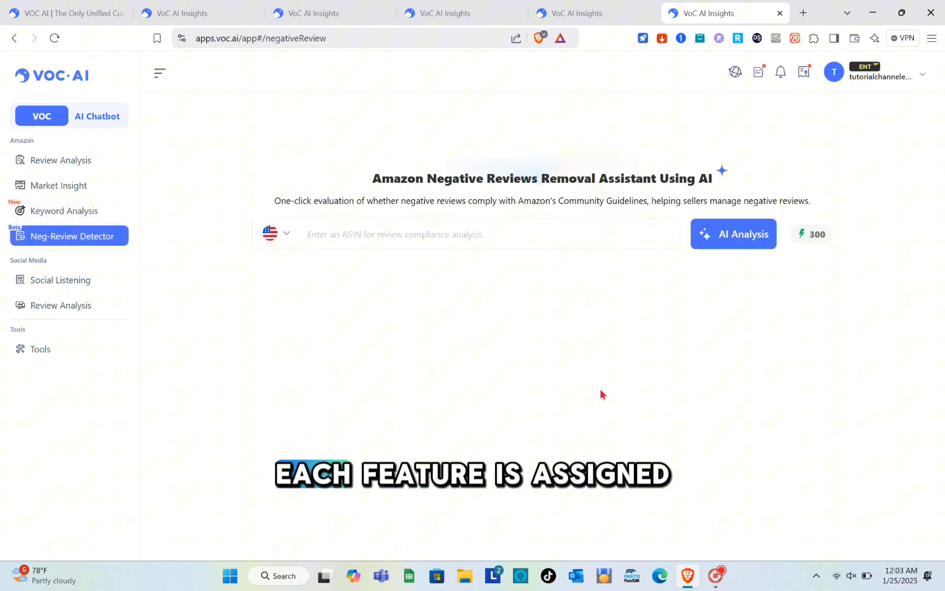
{"action": "mouse_move", "coordinate": [720, 550]}
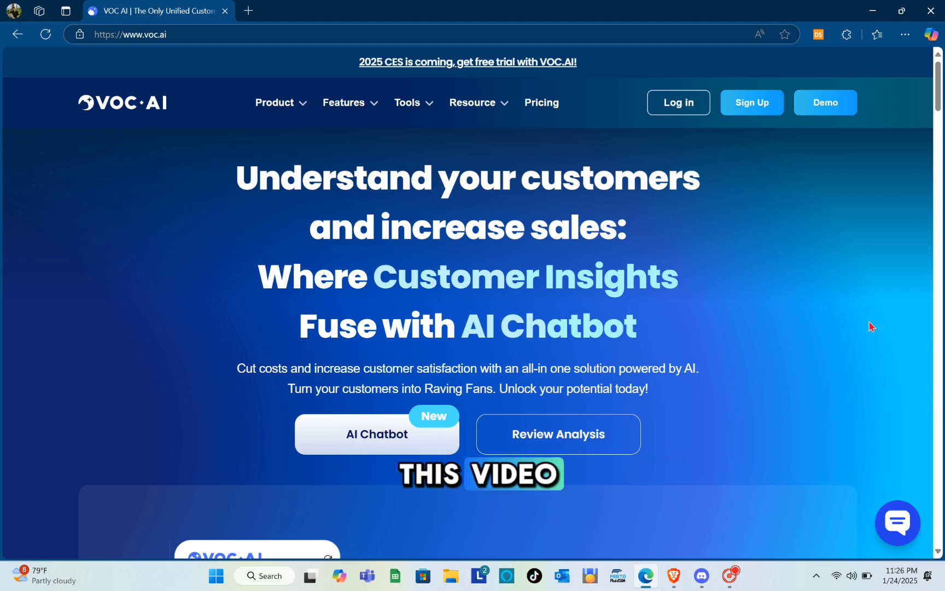
{"action": "mouse_move", "coordinate": [266, 70]}
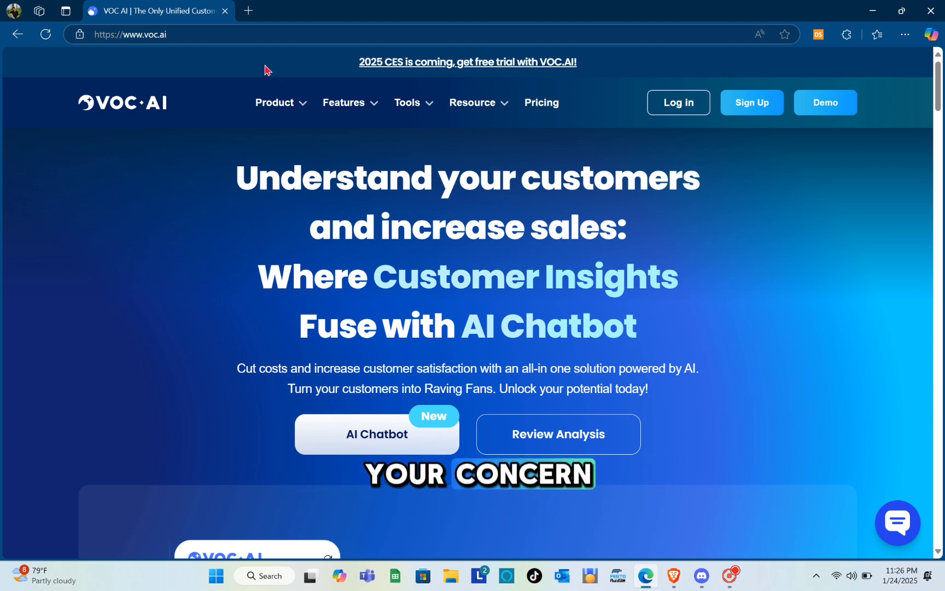
{"action": "left_click", "coordinate": [129, 34]}
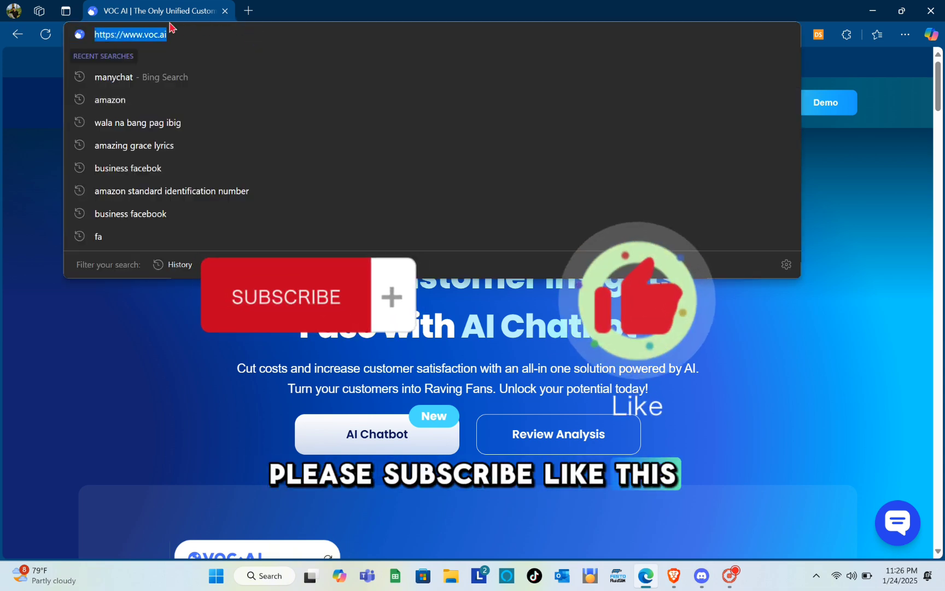